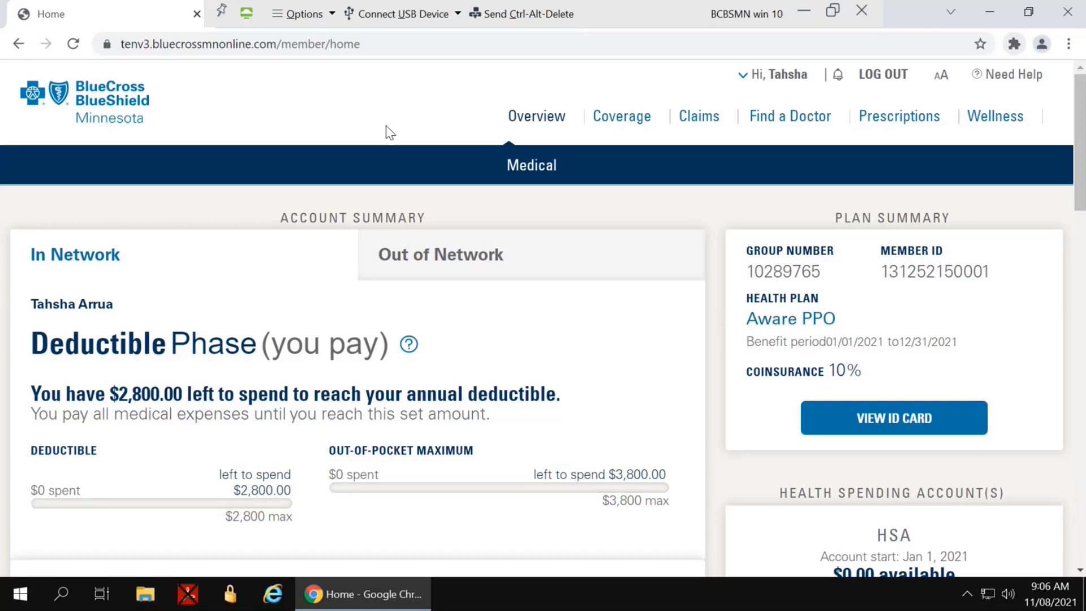
# Step: Browse the member home page, then expand Find a Doctor's provider, pharmacy and online doctor options
pyautogui.scroll(-3)
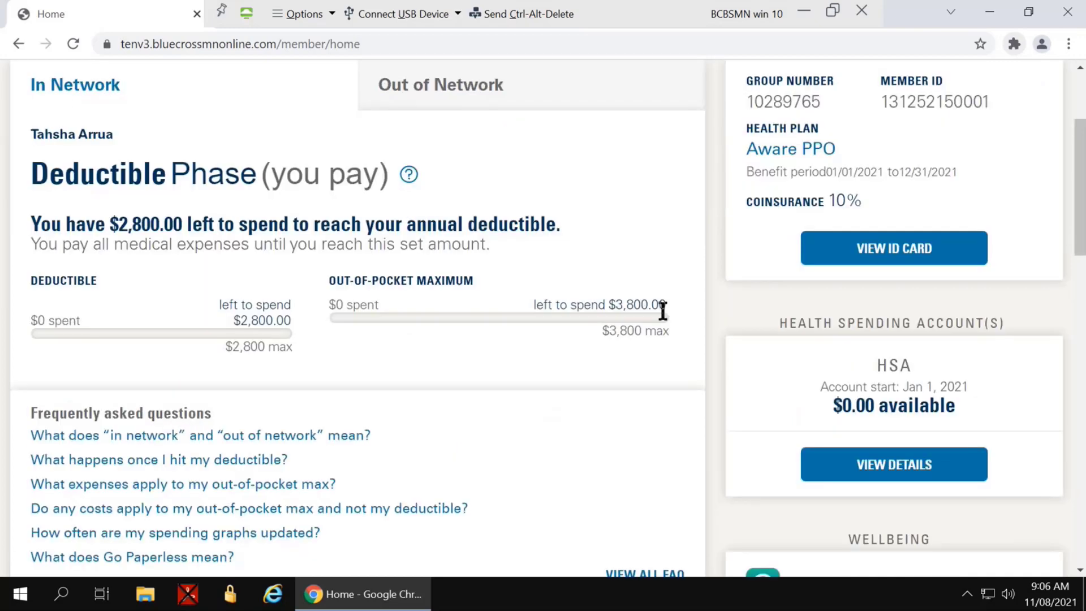
pyautogui.scroll(-3)
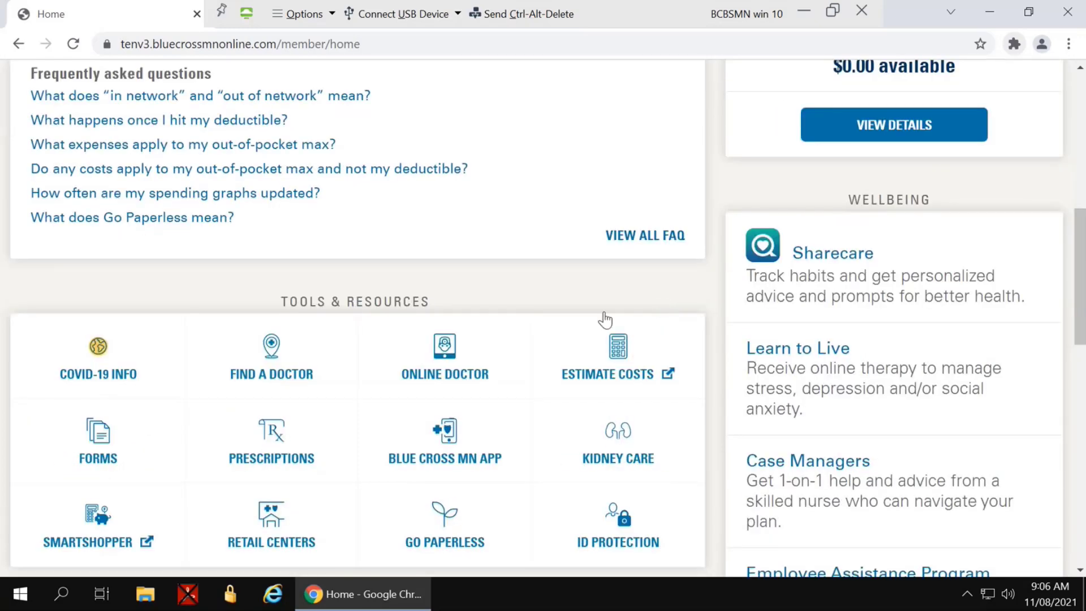
pyautogui.moveTo(669, 396)
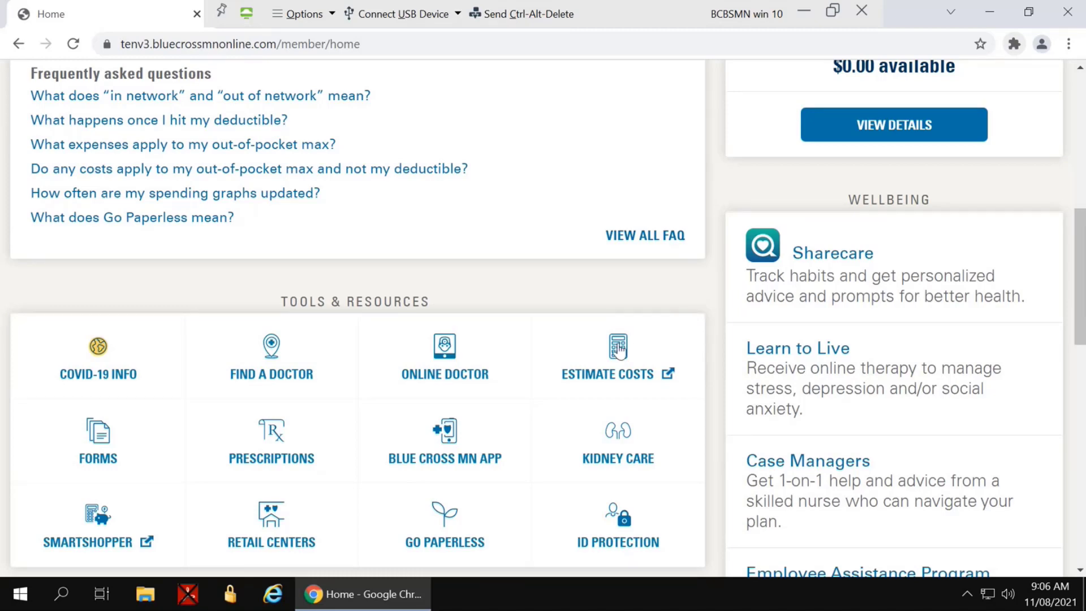
pyautogui.scroll(3)
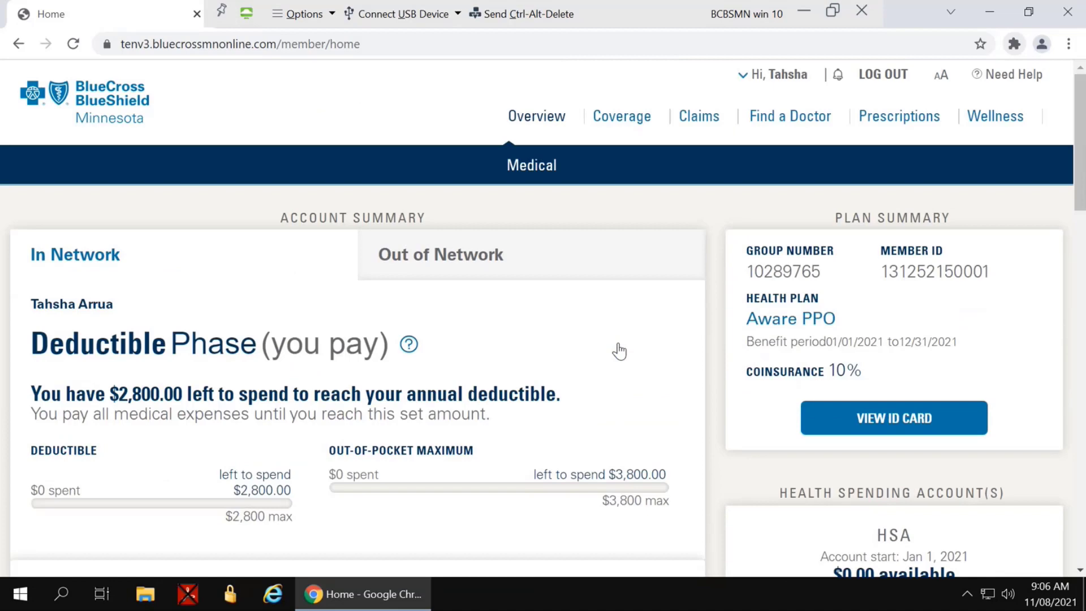
pyautogui.moveTo(786, 125)
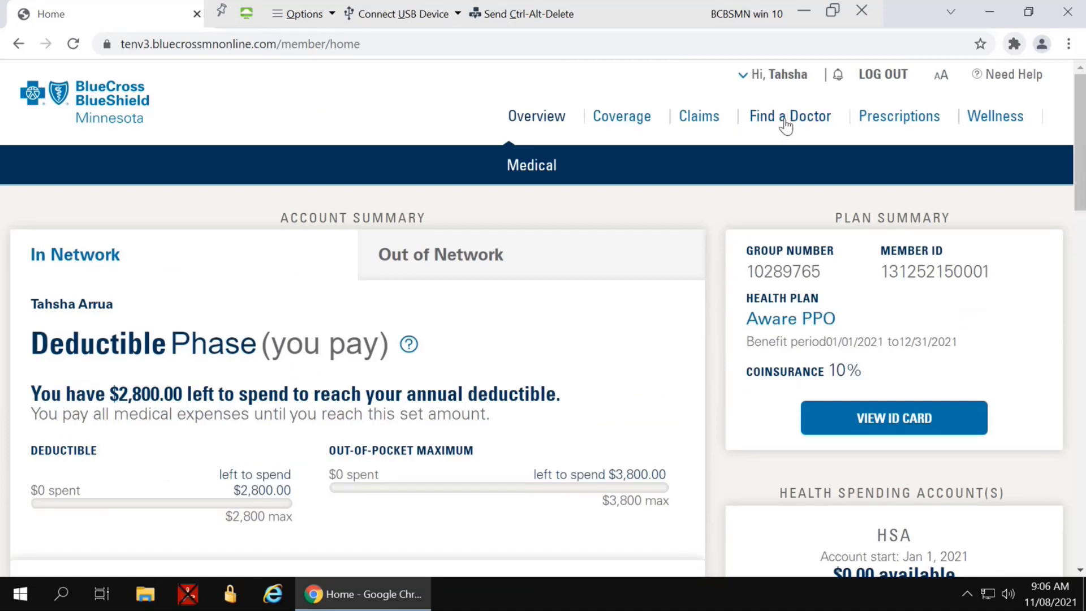
pyautogui.click(789, 115)
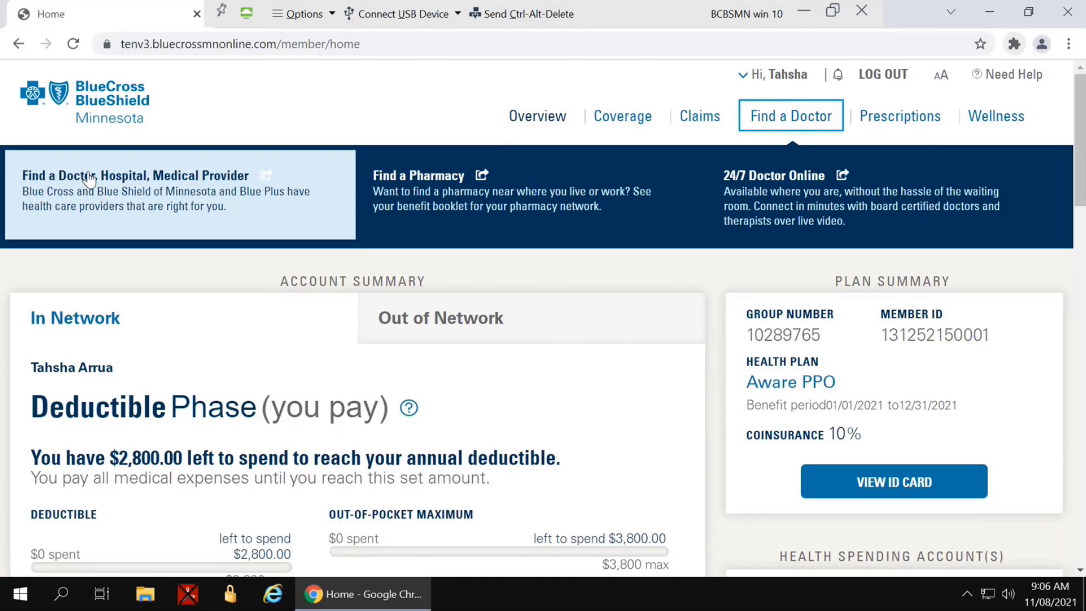
pyautogui.moveTo(486, 308)
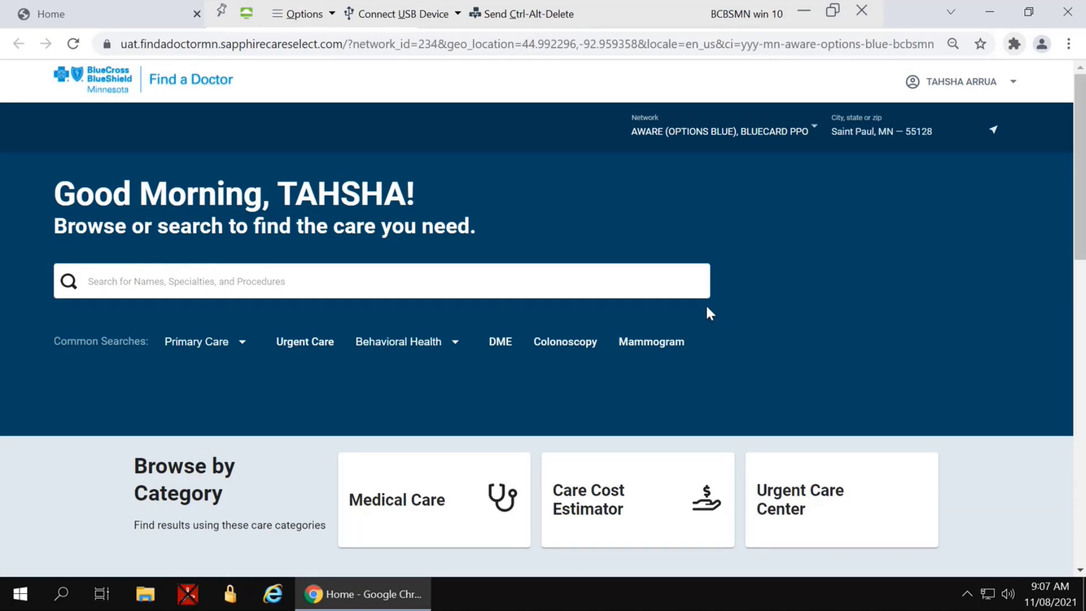
pyautogui.moveTo(1041, 175)
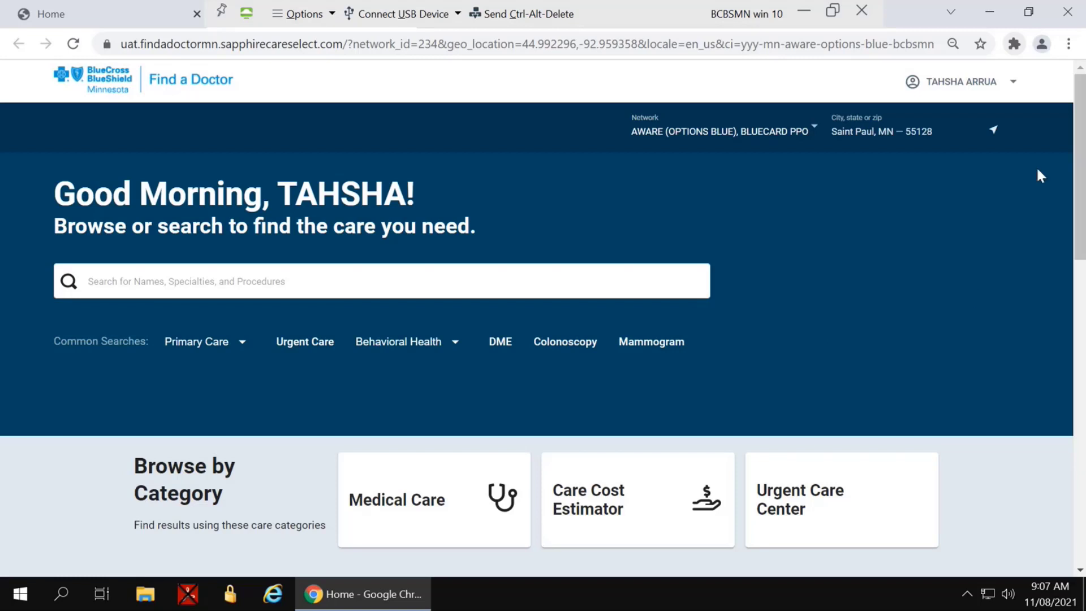
pyautogui.moveTo(851, 122)
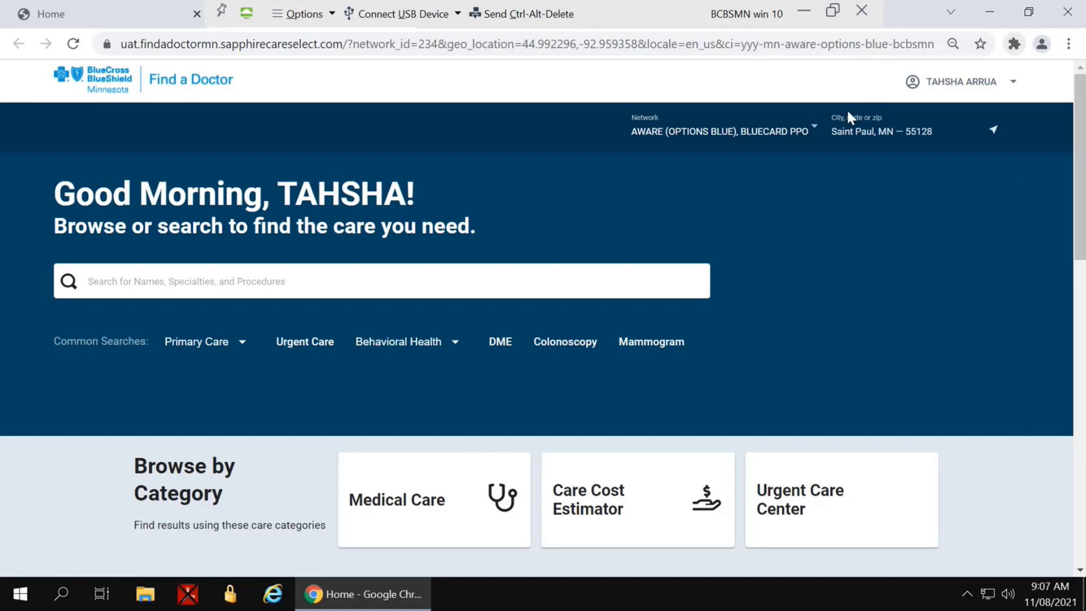
pyautogui.moveTo(935, 150)
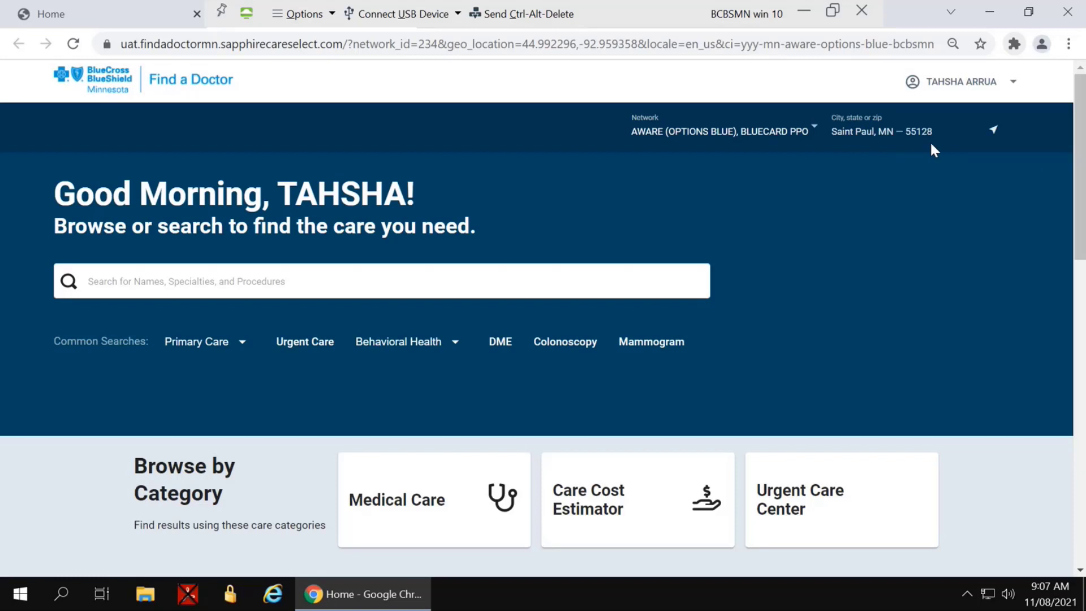
pyautogui.moveTo(643, 144)
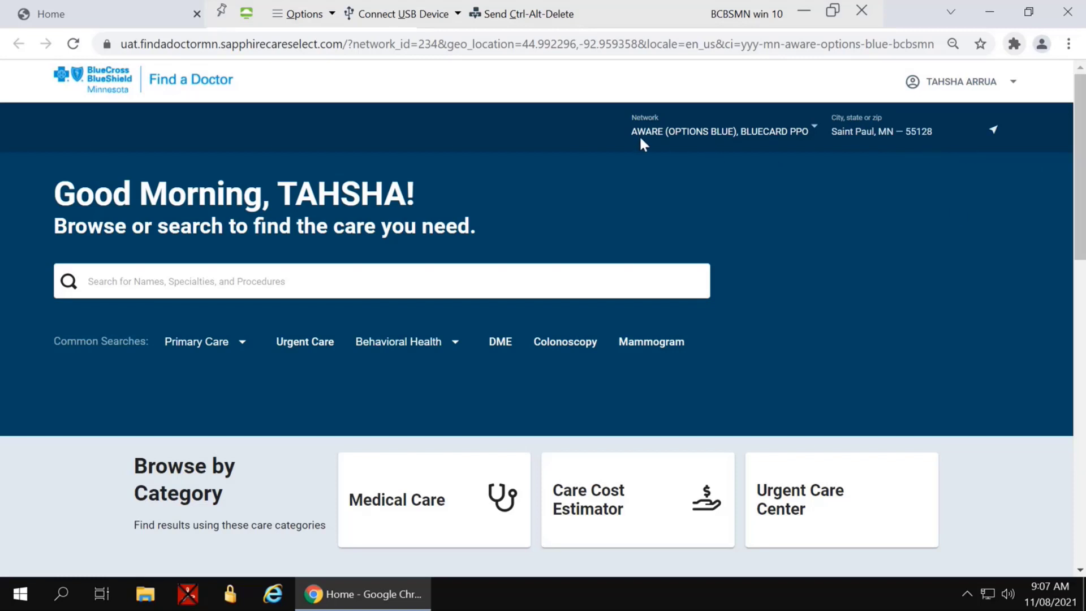
pyautogui.moveTo(640, 146)
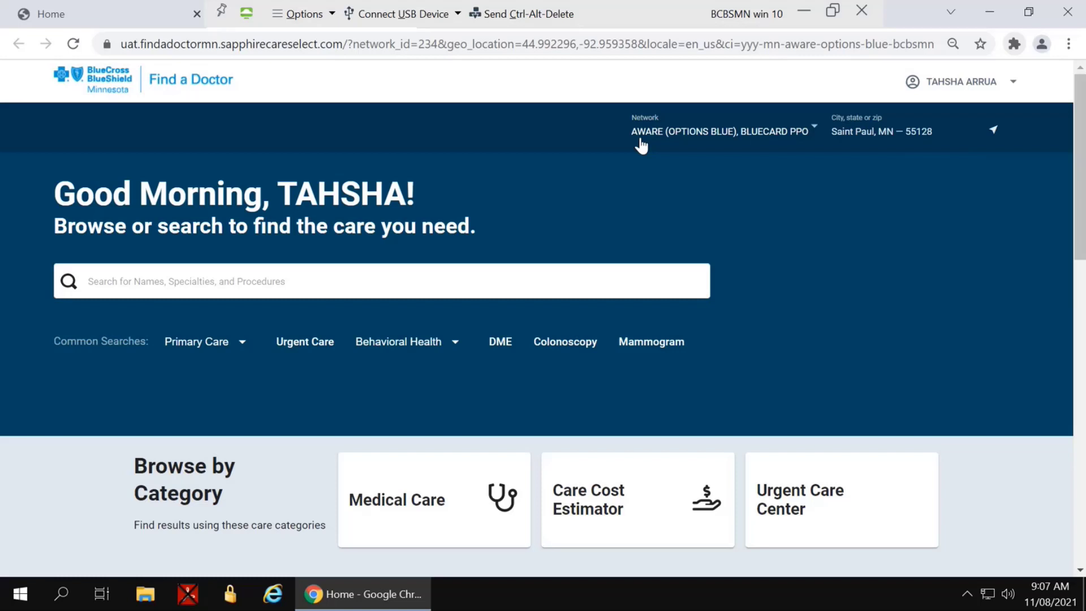
pyautogui.moveTo(712, 257)
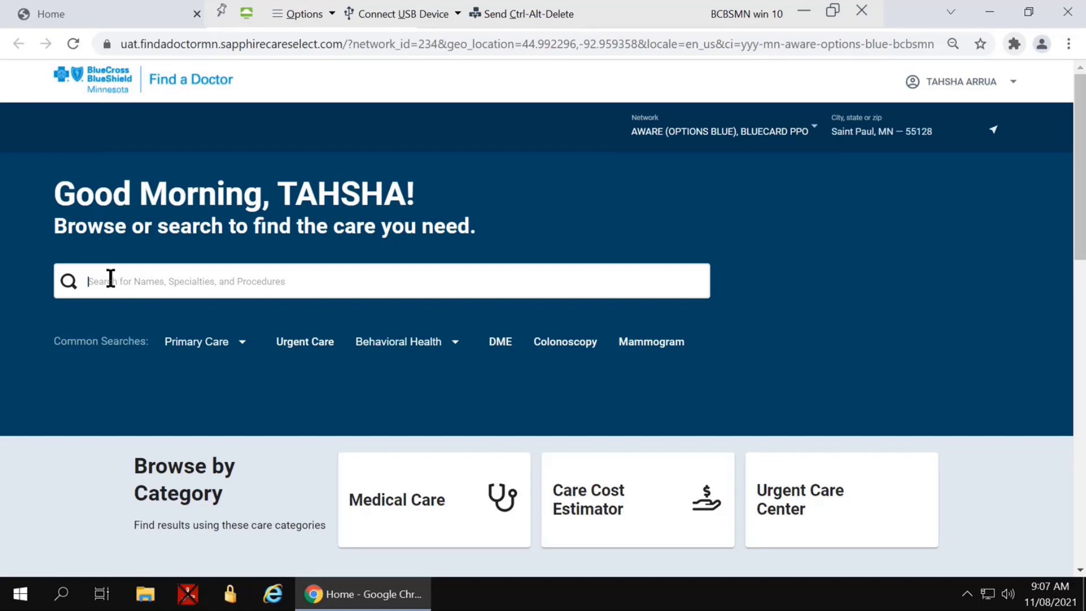
# Step: Search 'knee' on the home page and review suggested procedures like Knee Replacement and Knee Arthroscopy
pyautogui.write('kn')
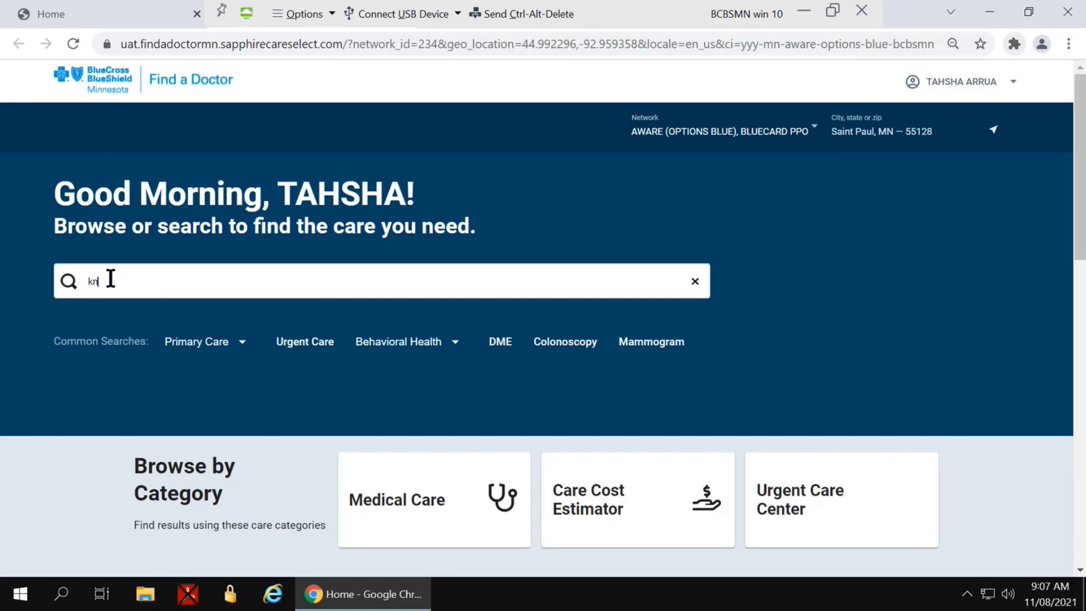
pyautogui.write('ee')
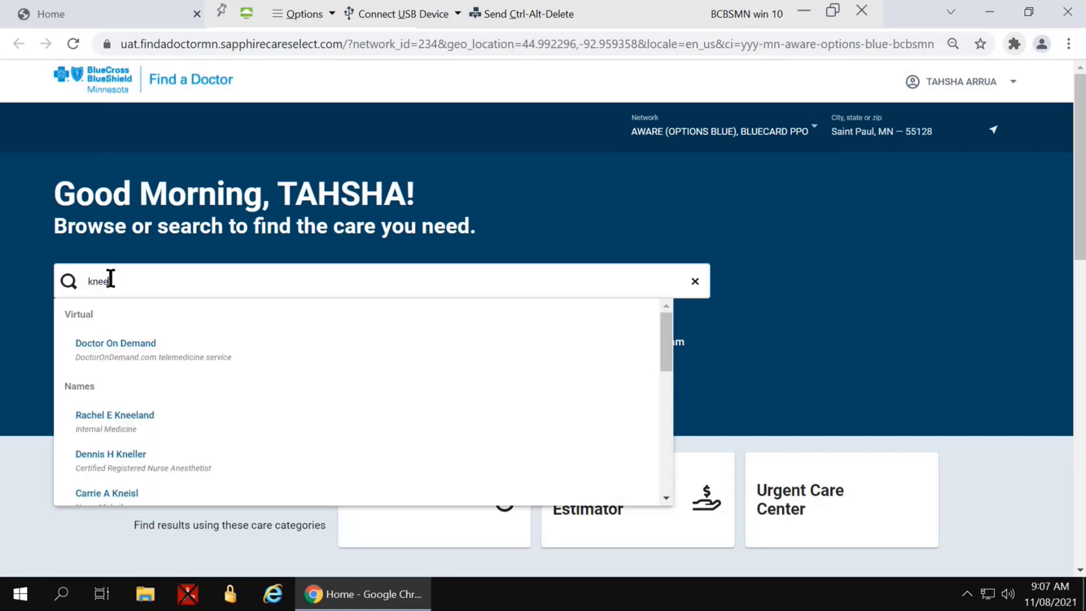
pyautogui.scroll(-3)
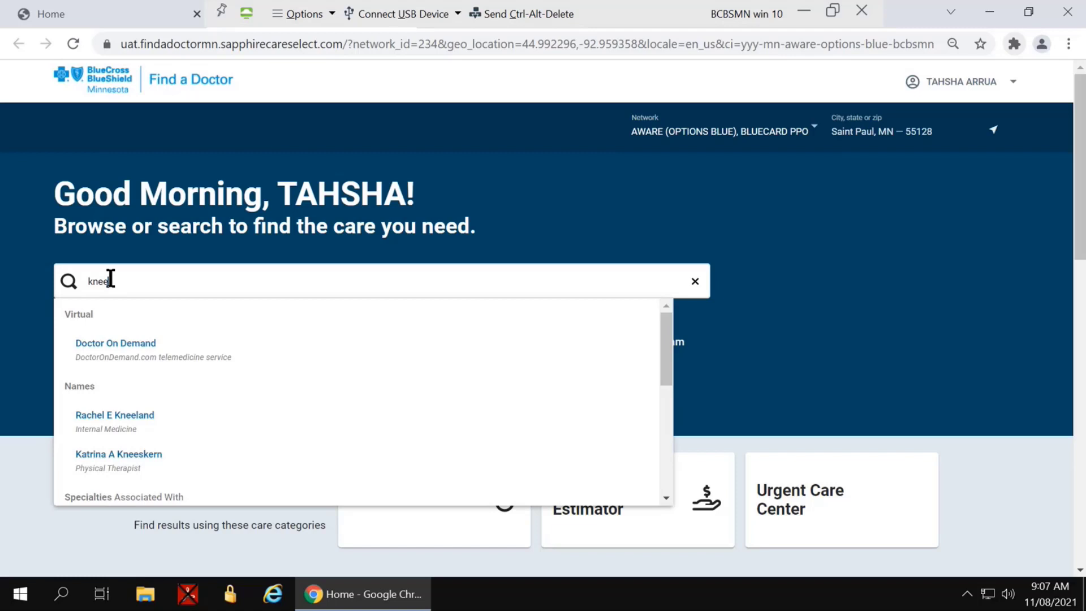
pyautogui.moveTo(114, 419)
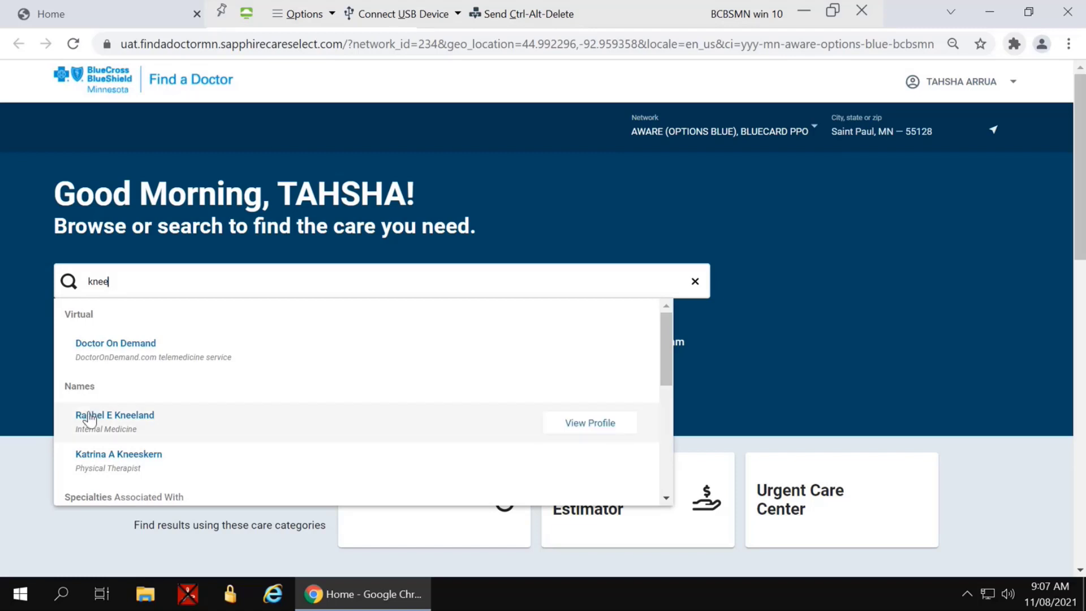
pyautogui.moveTo(119, 421)
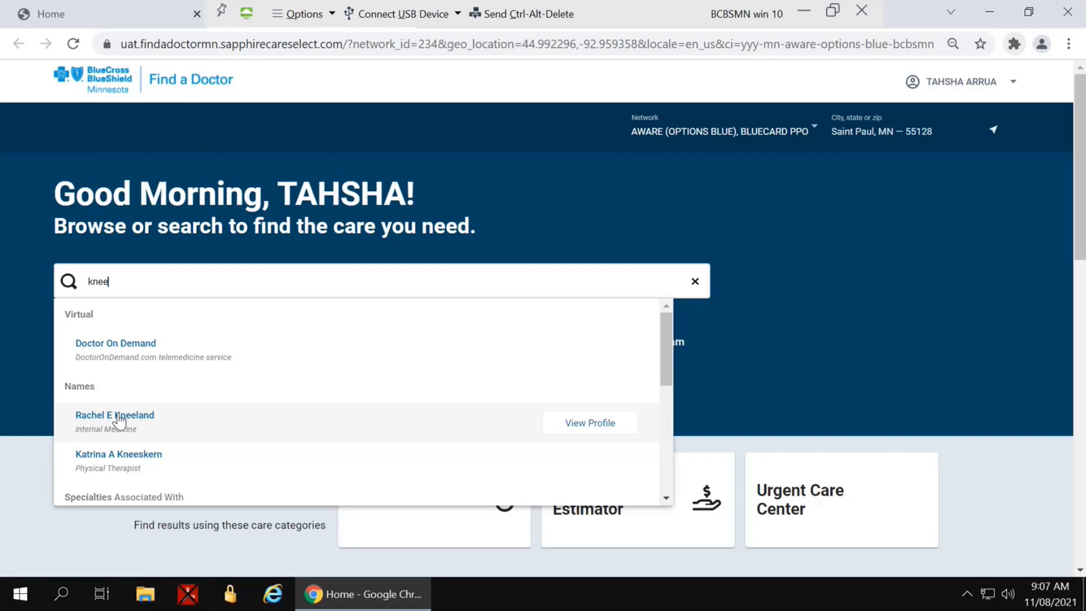
pyautogui.moveTo(698, 367)
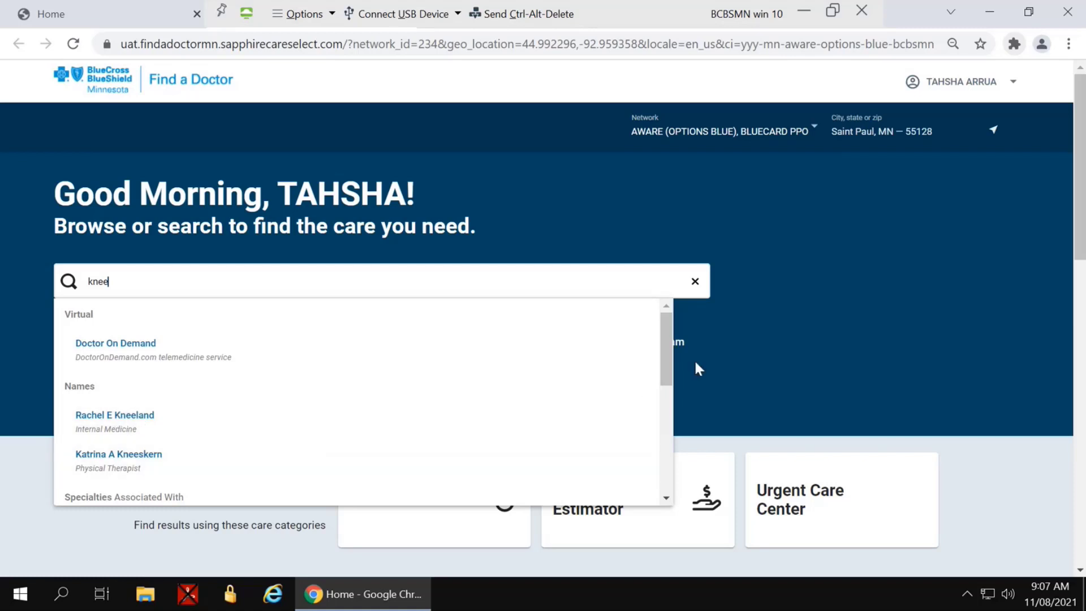
pyautogui.scroll(-3)
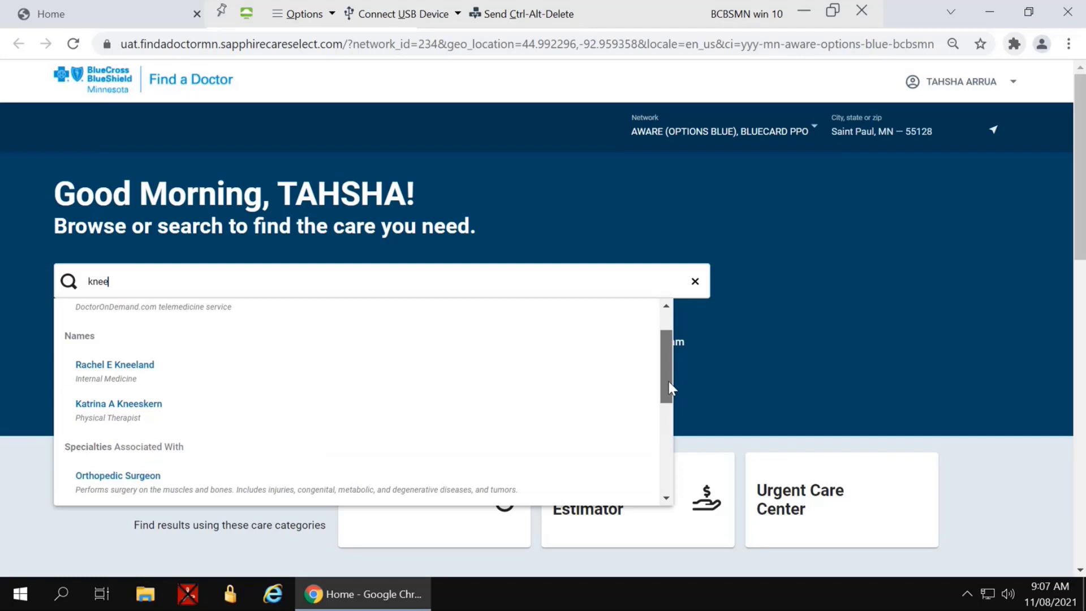
pyautogui.scroll(-3)
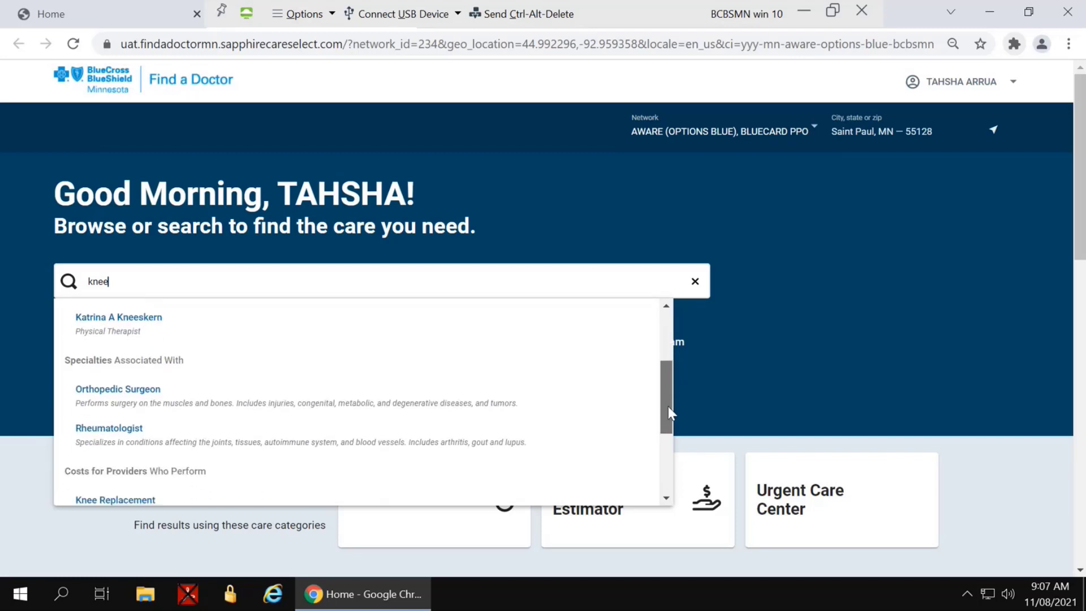
pyautogui.scroll(-3)
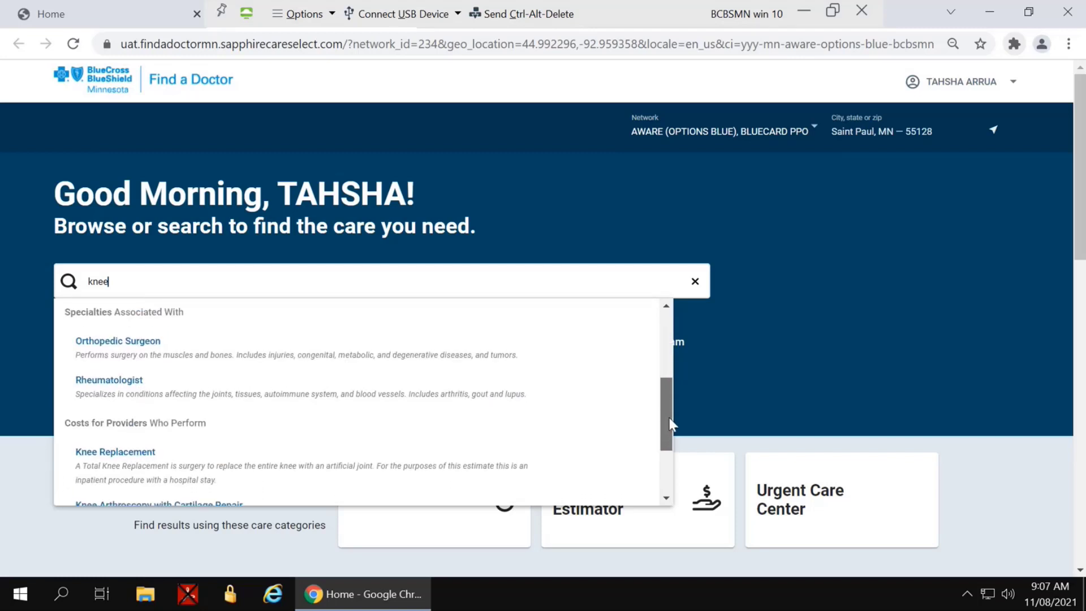
pyautogui.scroll(-3)
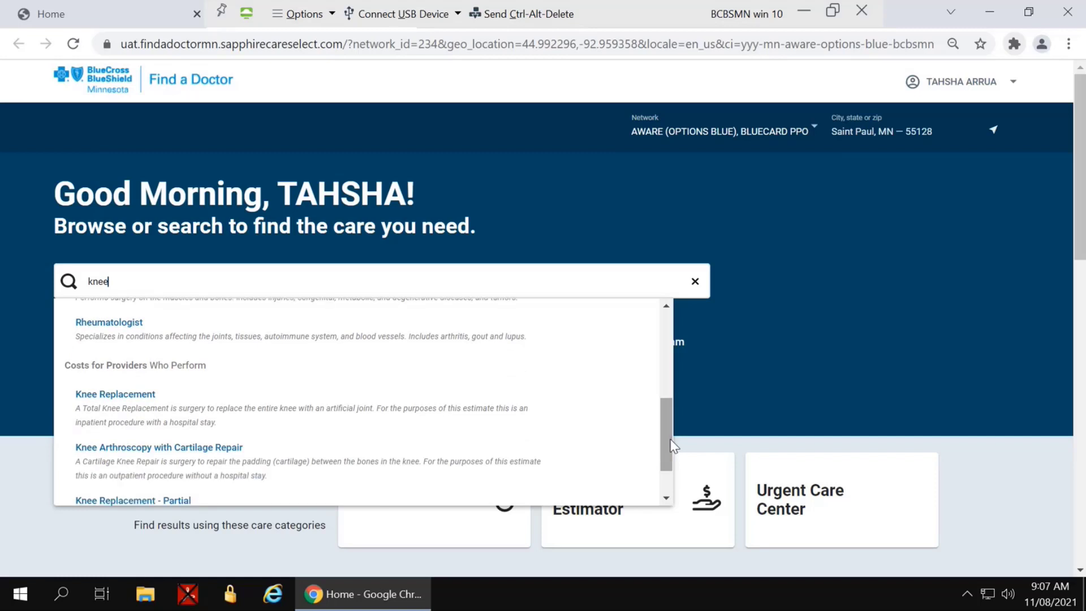
pyautogui.moveTo(170, 412)
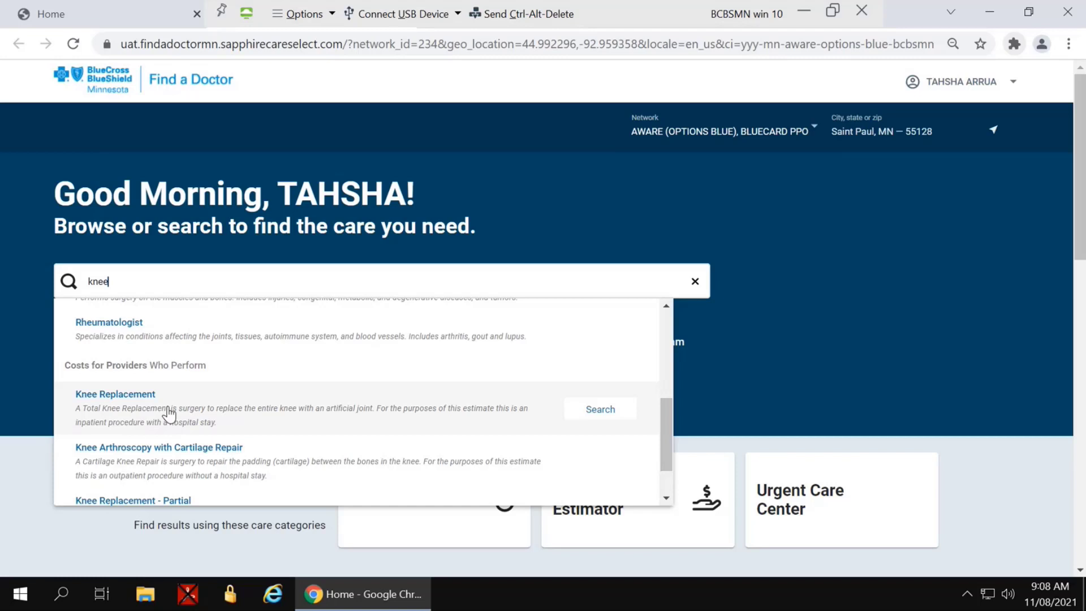
pyautogui.moveTo(775, 375)
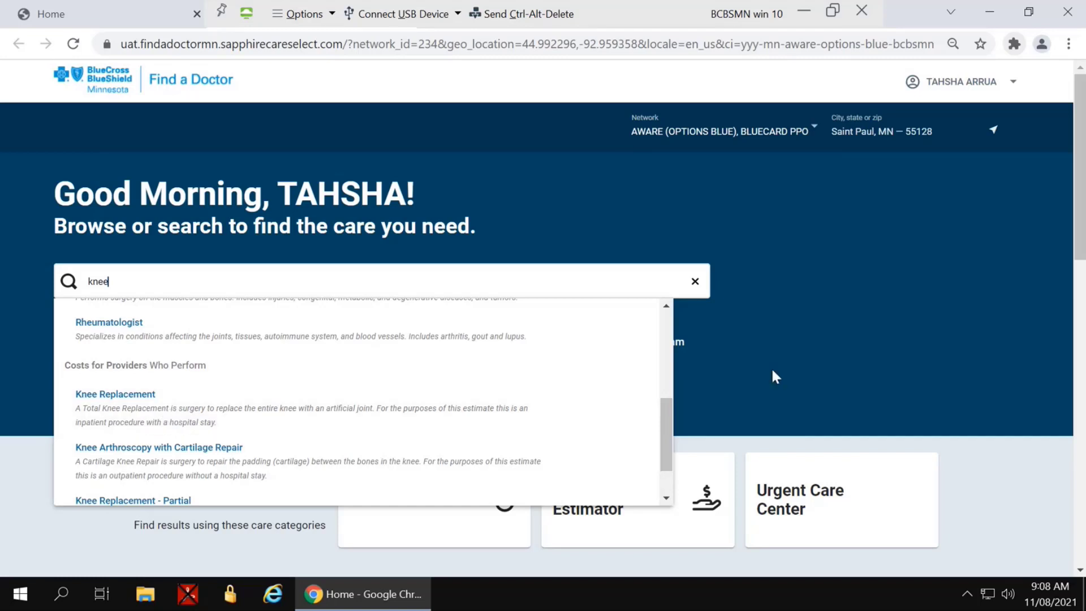
# Step: Enter the Care Cost Estimator and bring up the All Procedures (A-Z) list
pyautogui.click(774, 375)
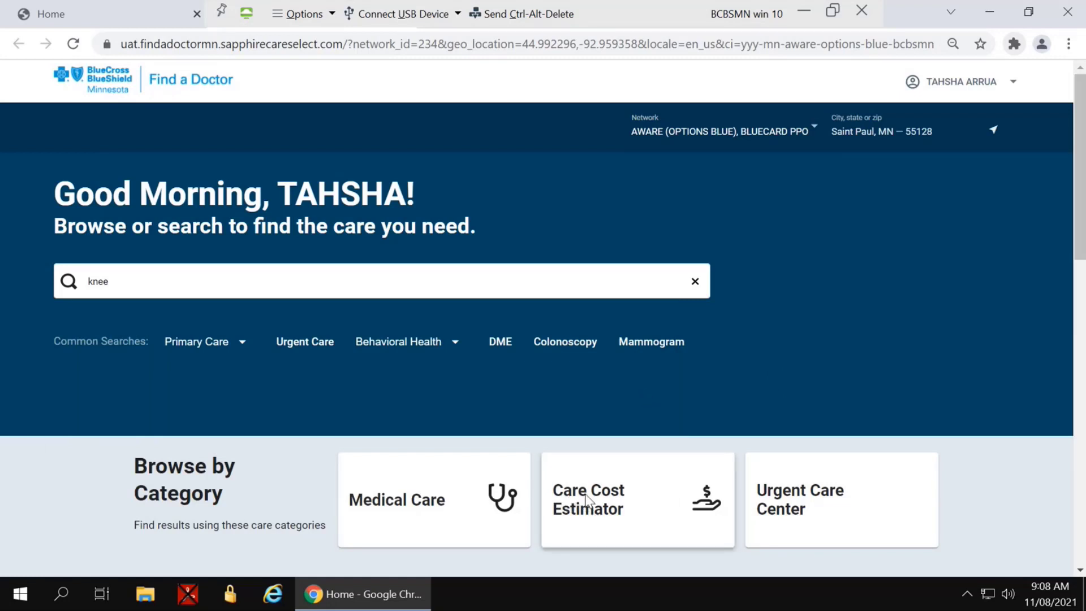
pyautogui.click(587, 499)
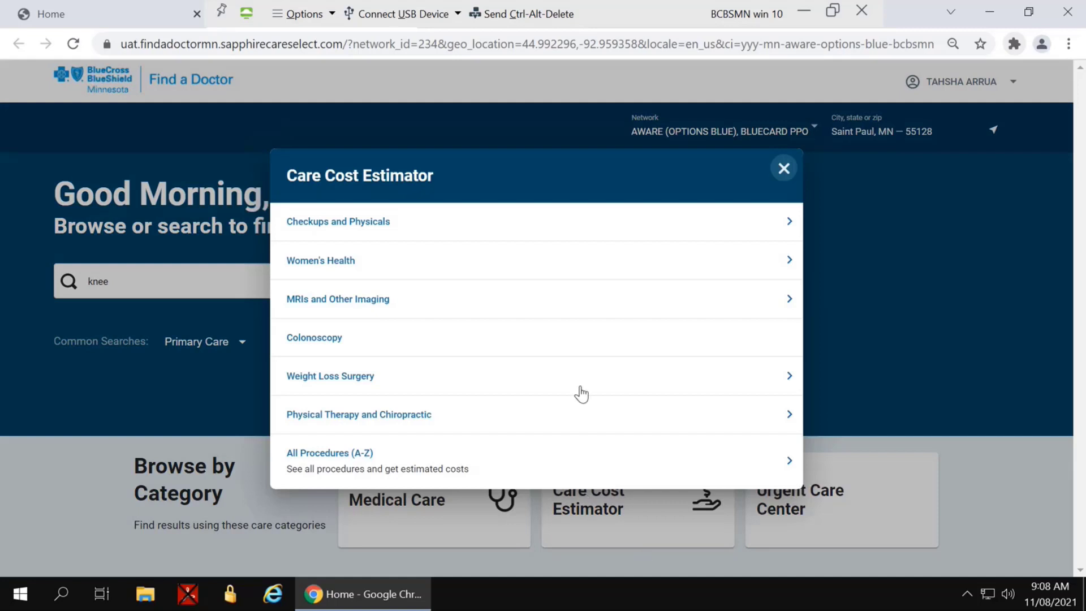
pyautogui.moveTo(329, 299)
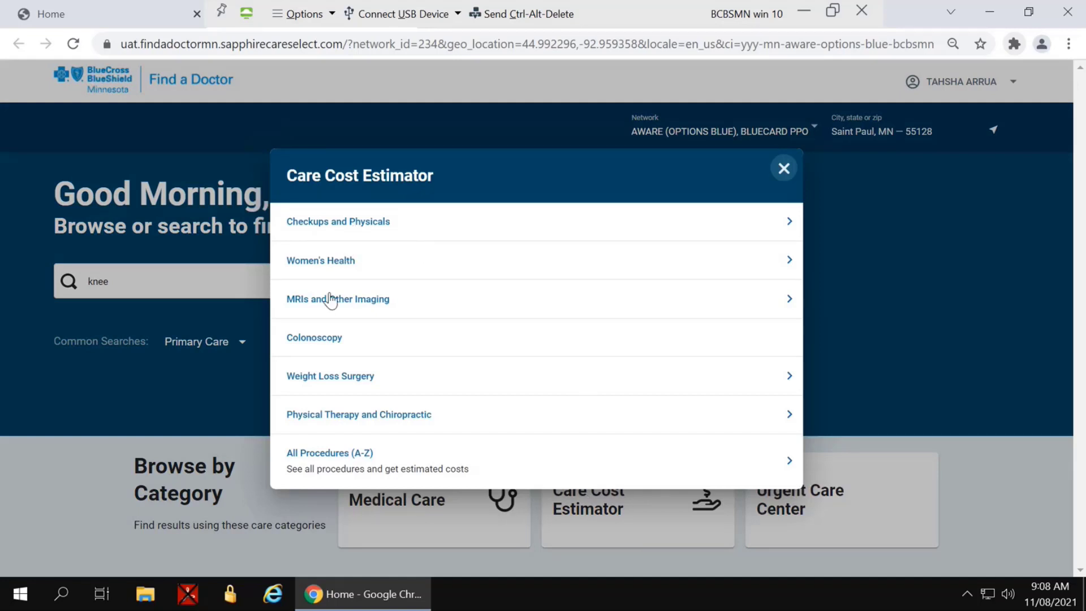
pyautogui.moveTo(313, 461)
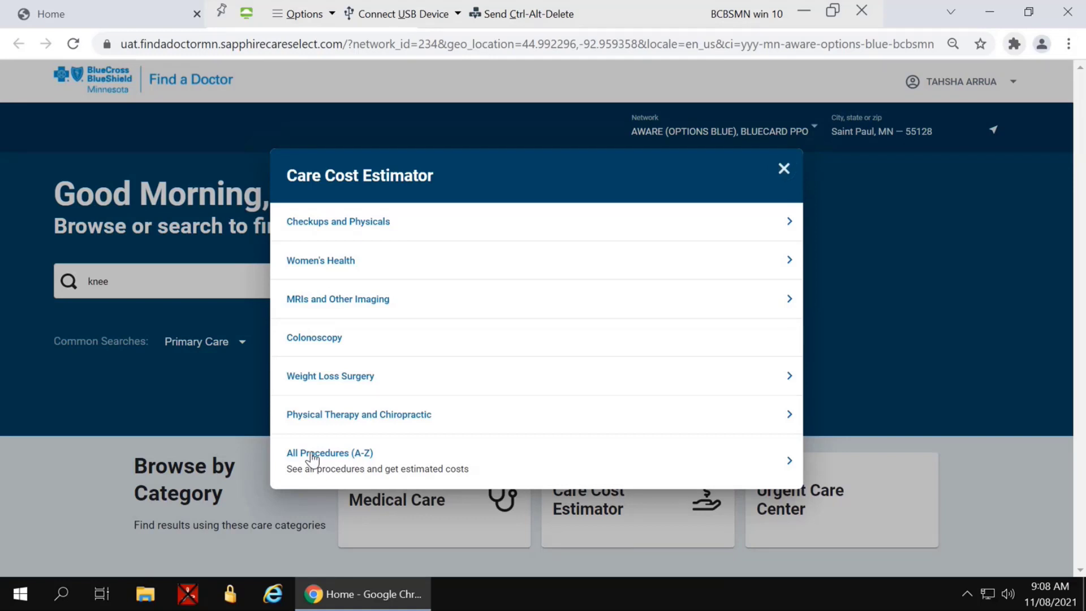
pyautogui.click(329, 453)
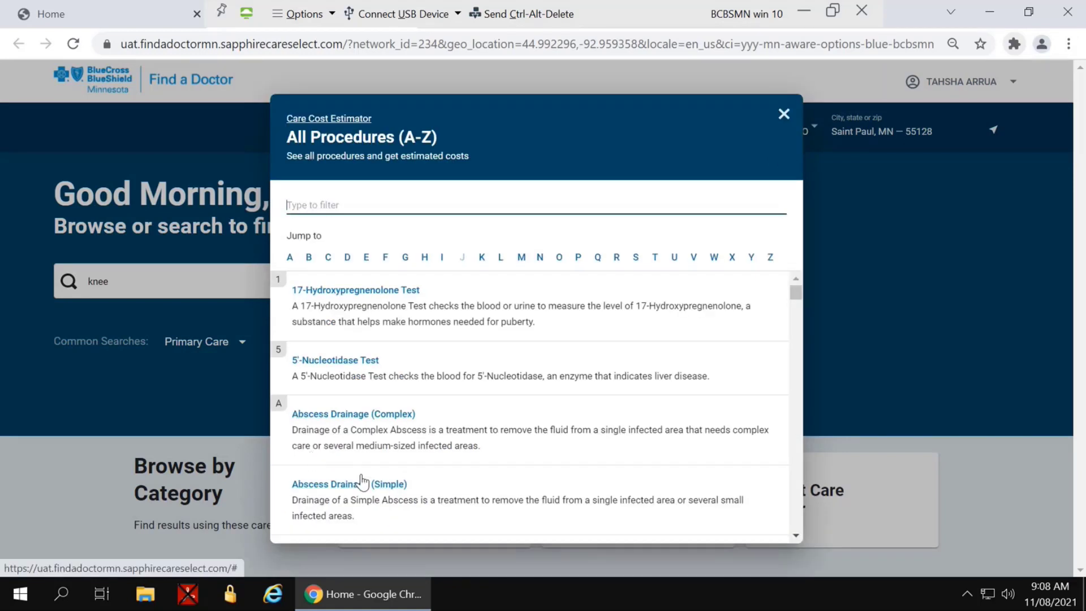
pyautogui.moveTo(437, 445)
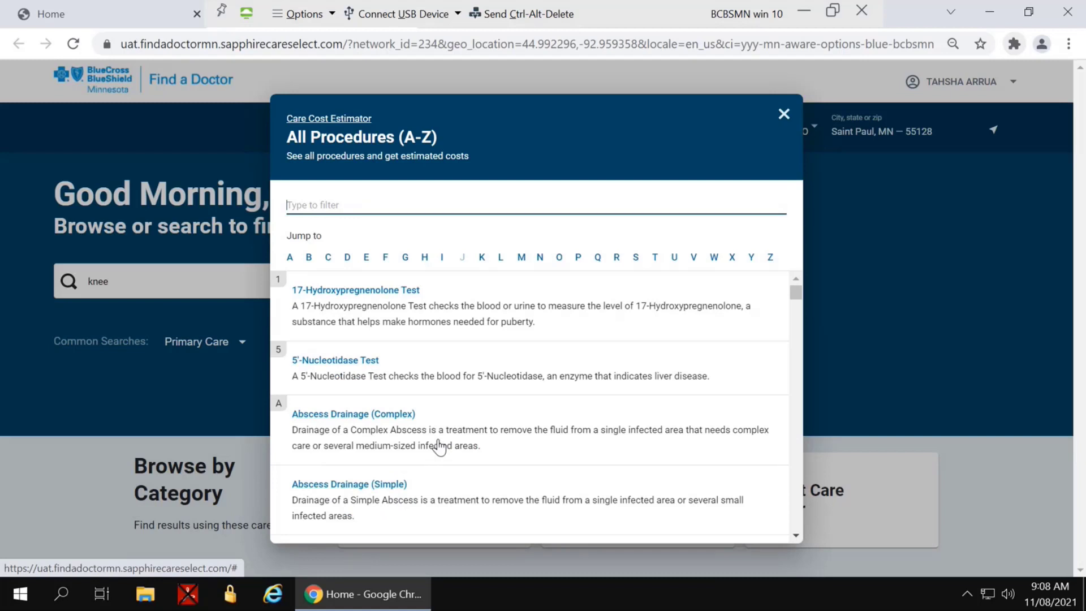
# Step: Filter the procedure list to 'knee' and choose Knee Replacement for cost estimates
pyautogui.write('k')
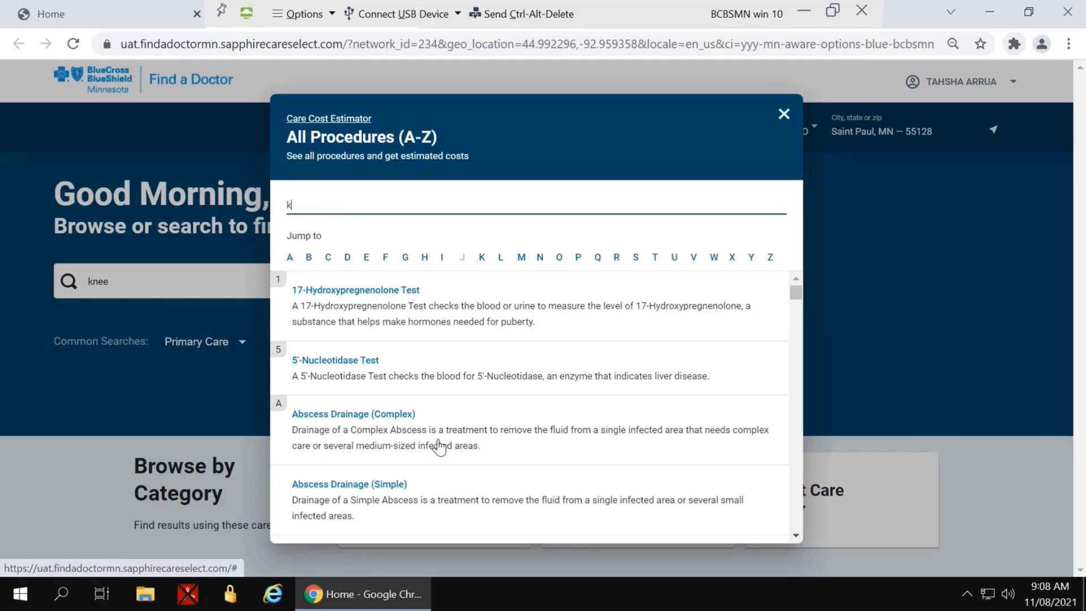
pyautogui.write('nee')
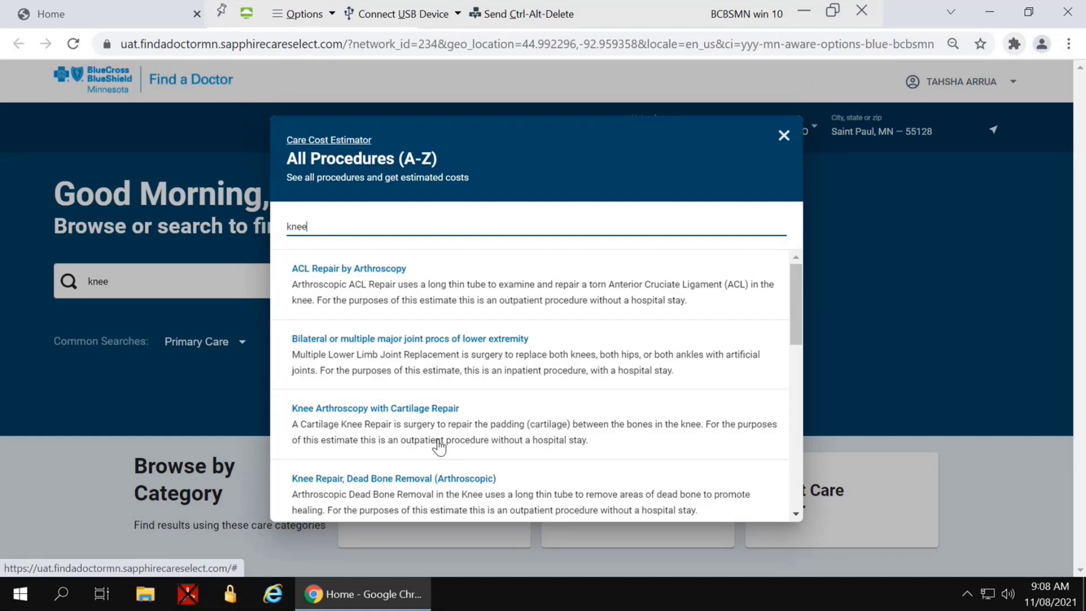
pyautogui.moveTo(364, 326)
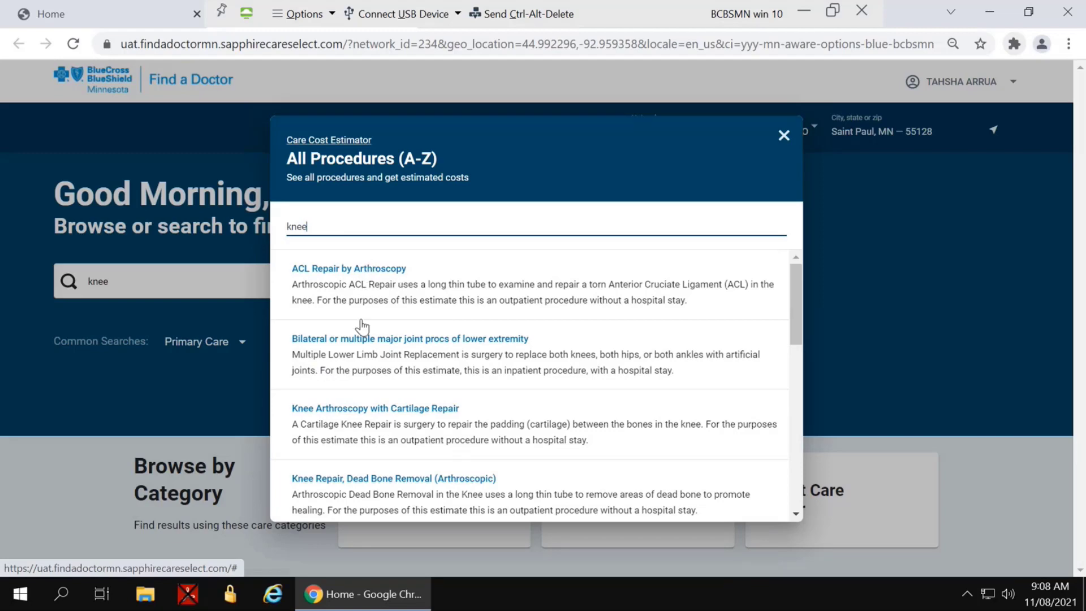
pyautogui.scroll(-3)
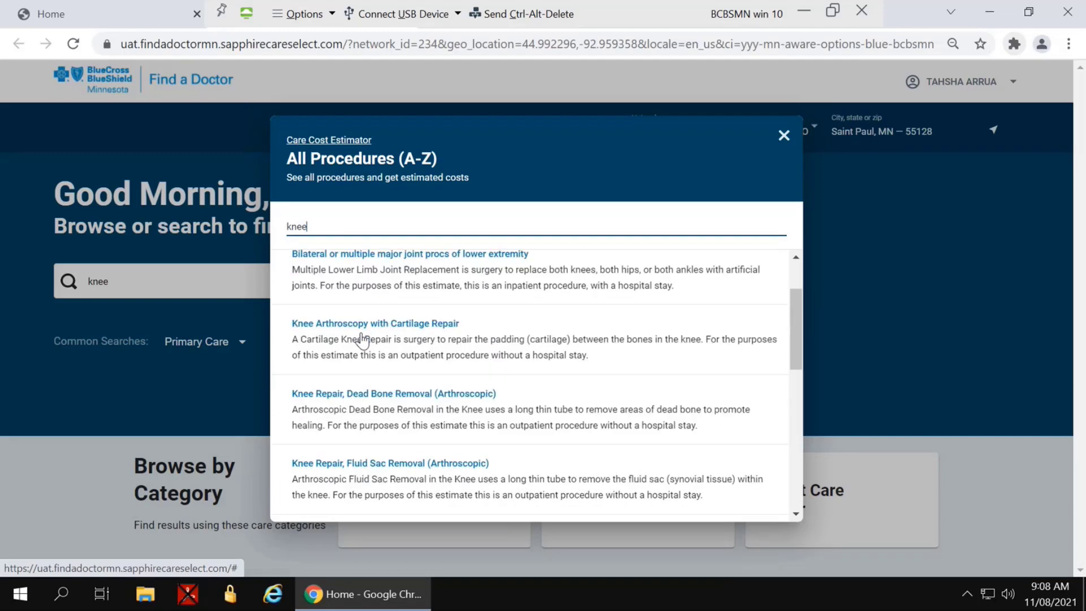
pyautogui.scroll(-3)
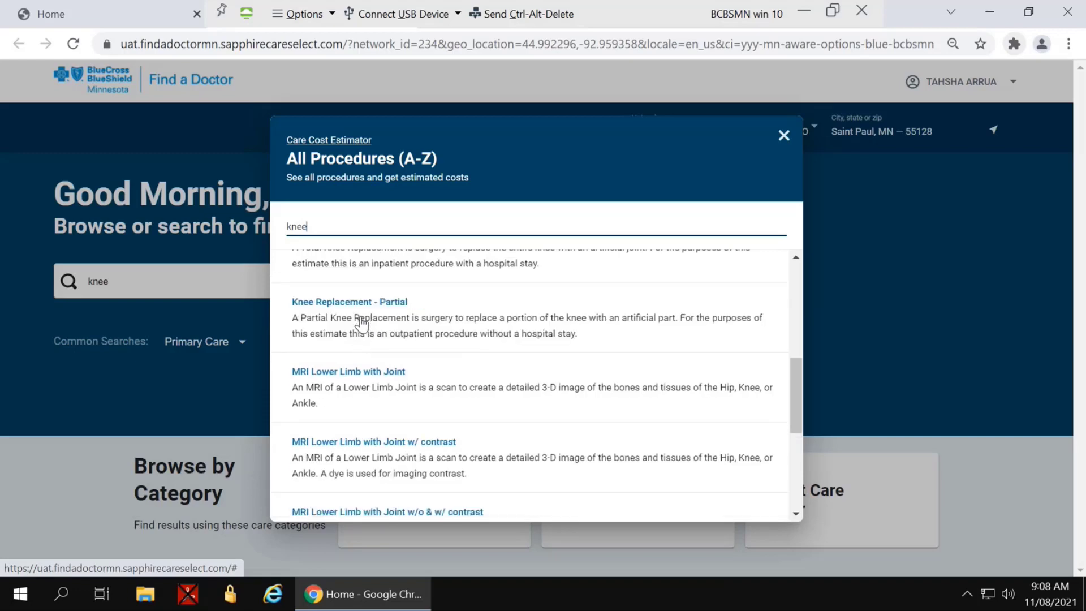
pyautogui.scroll(3)
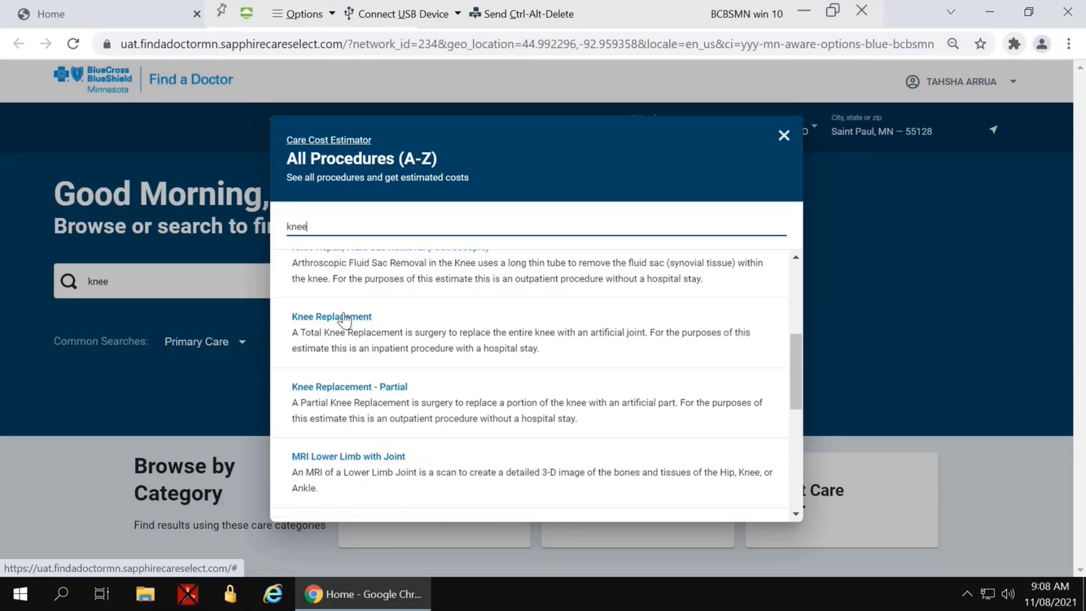
pyautogui.click(332, 316)
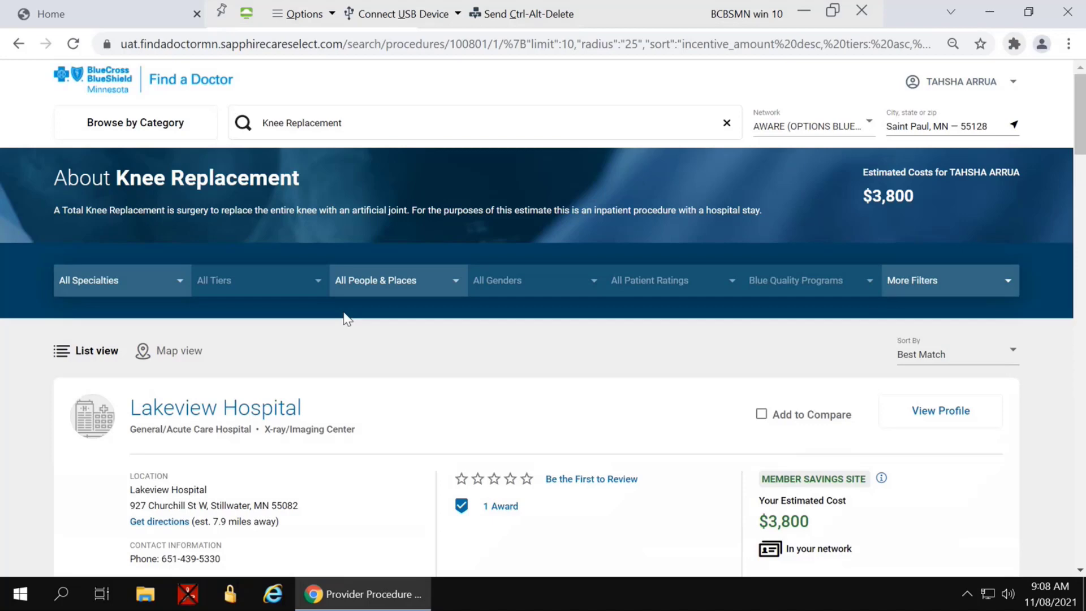
# Step: Review the $3,800 Knee Replacement facilities and go into Lakeview Hospital's cost details
pyautogui.scroll(-3)
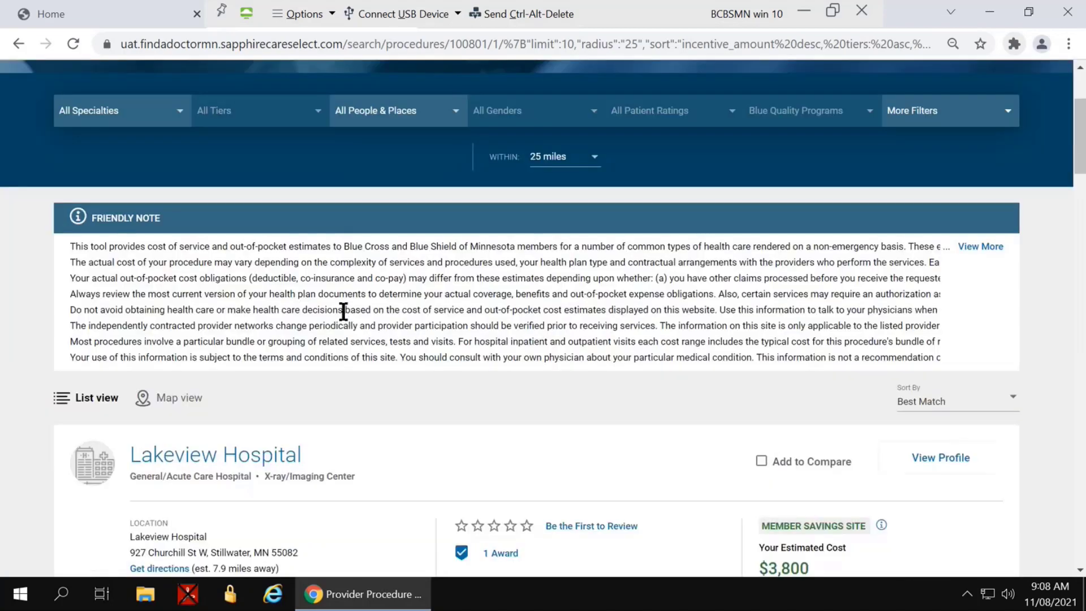
pyautogui.scroll(-3)
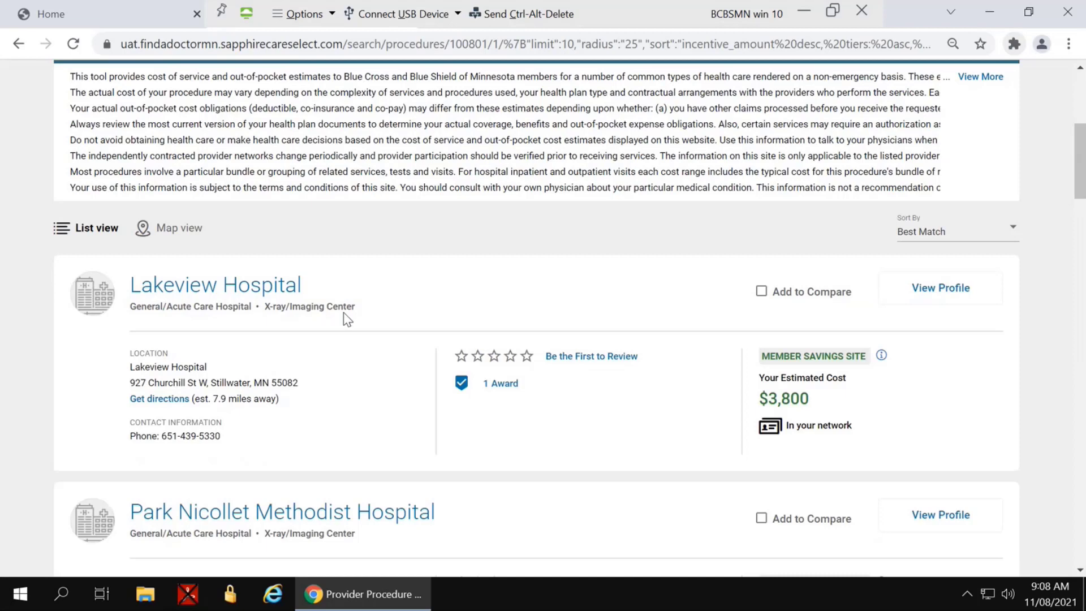
pyautogui.scroll(-3)
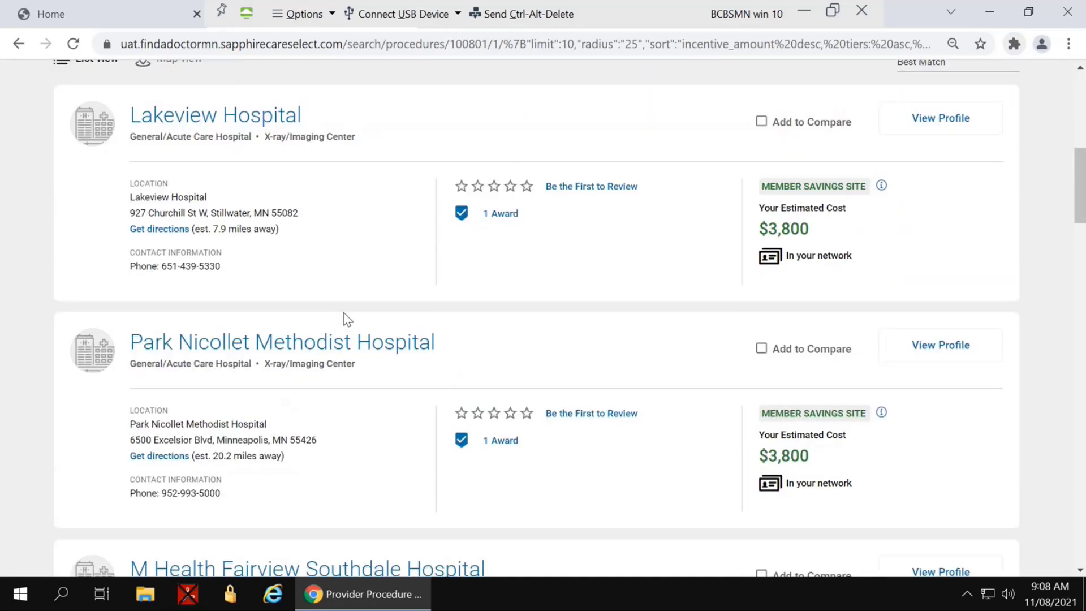
pyautogui.scroll(3)
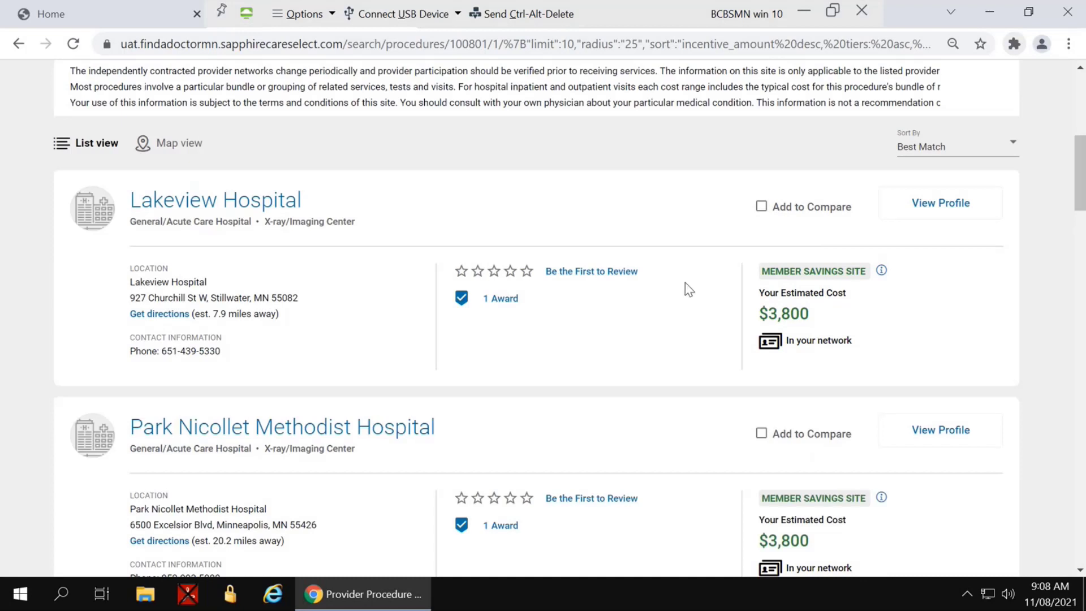
pyautogui.moveTo(790, 301)
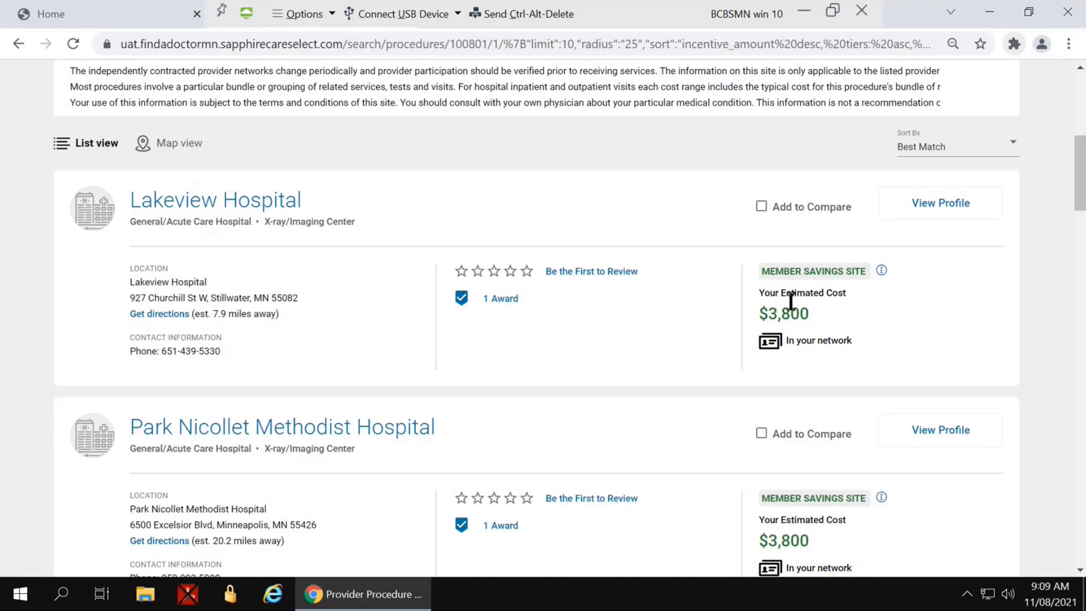
pyautogui.moveTo(819, 325)
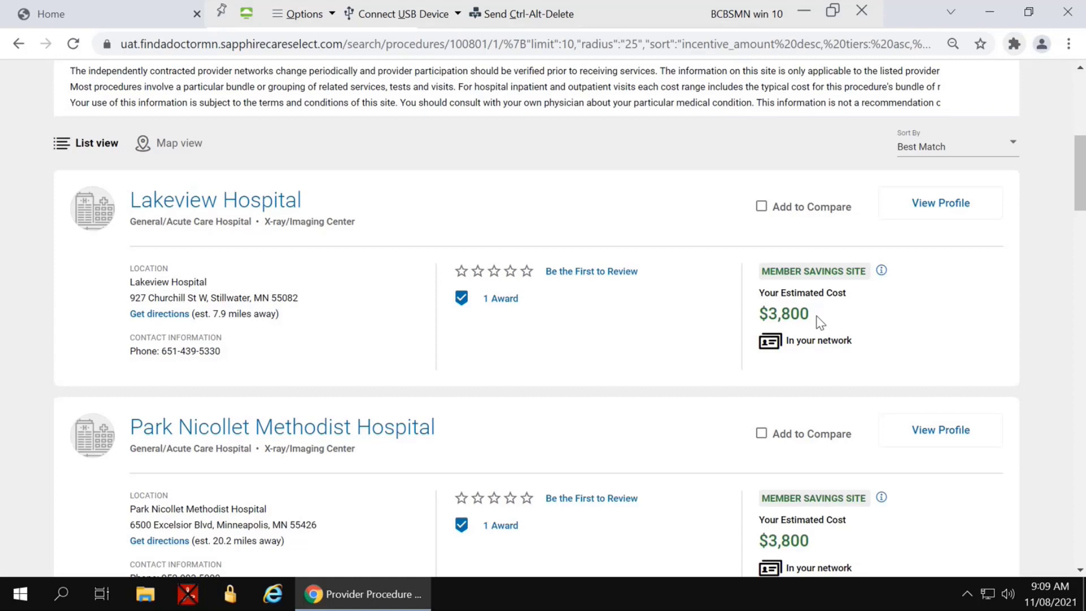
pyautogui.scroll(-3)
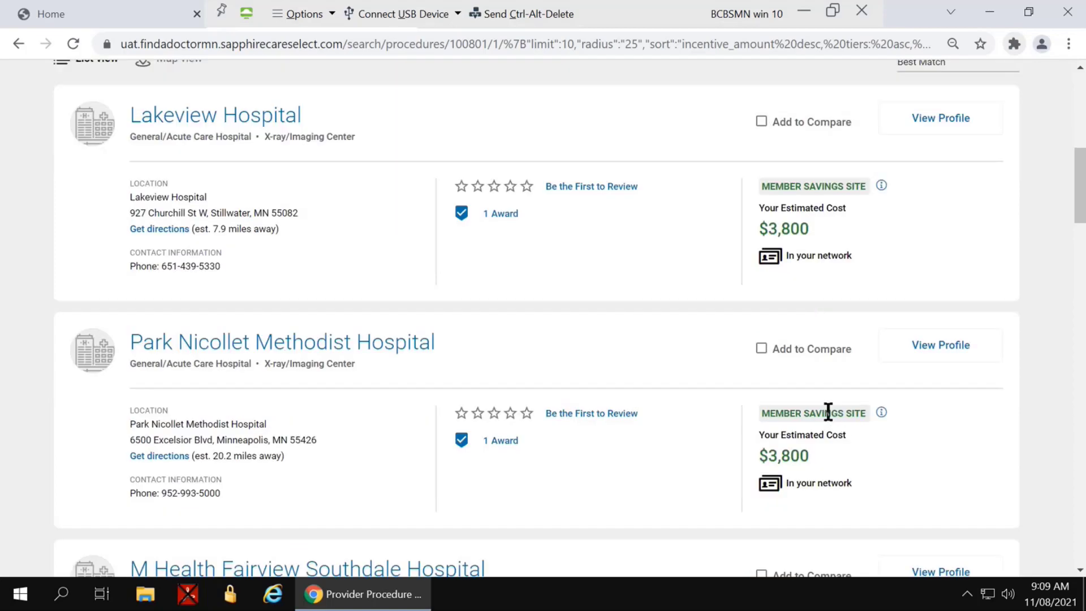
pyautogui.scroll(3)
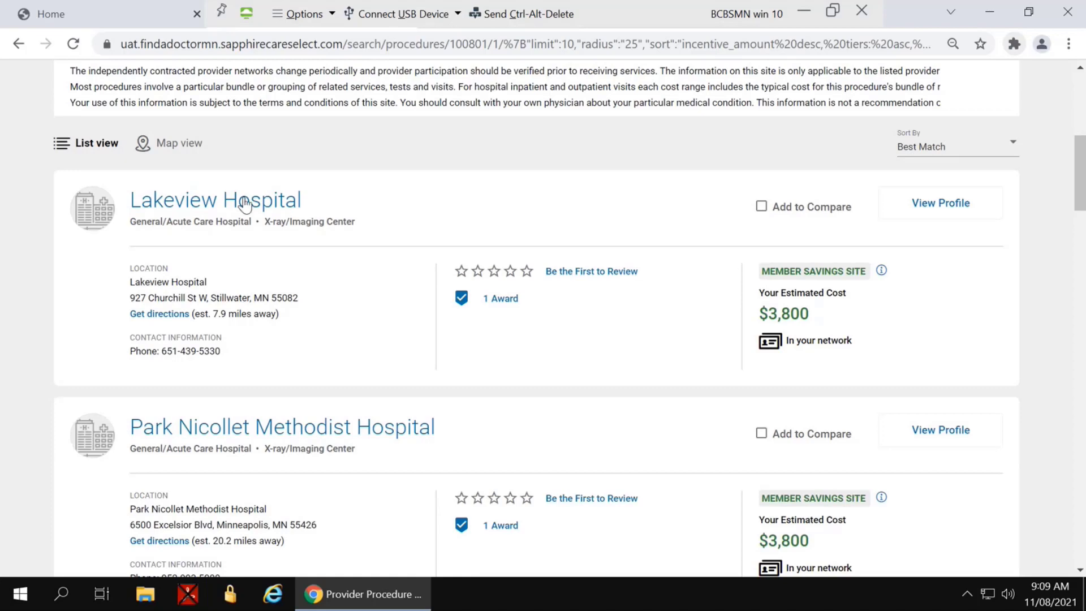
pyautogui.click(215, 200)
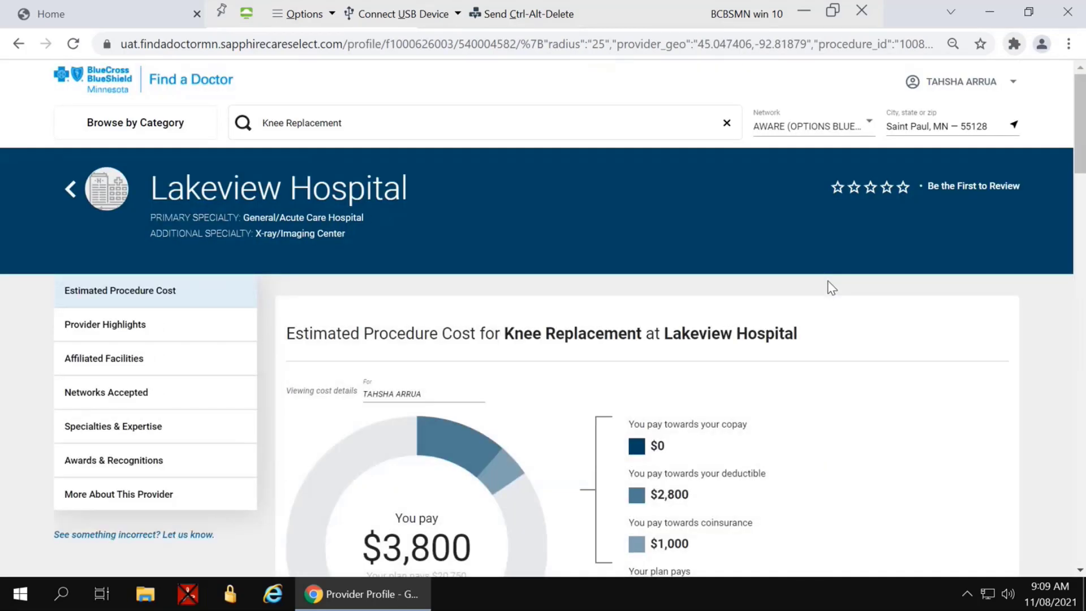
pyautogui.moveTo(1050, 385)
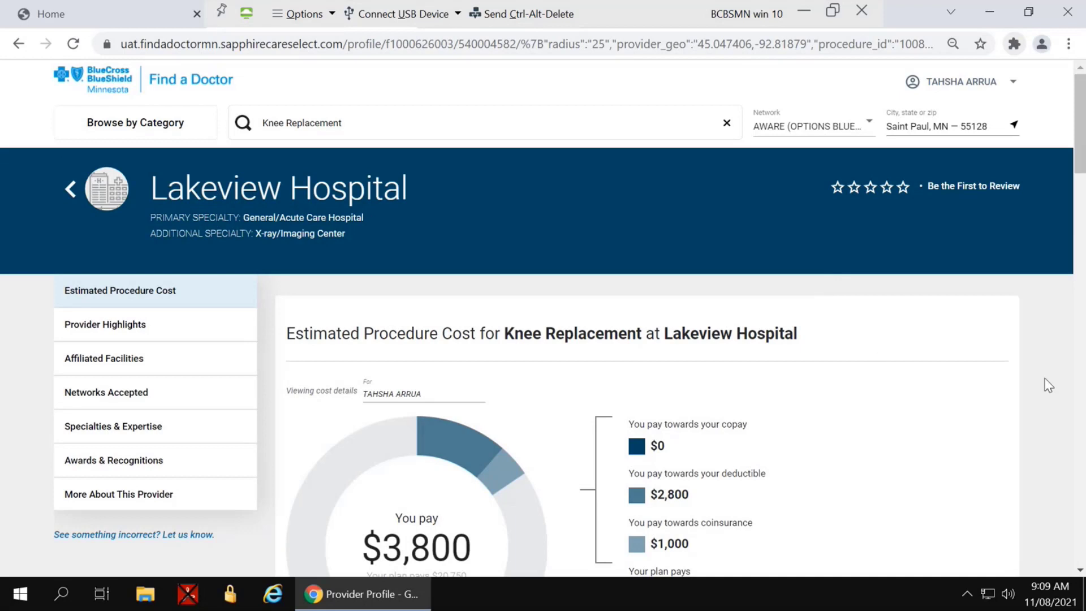
pyautogui.scroll(-3)
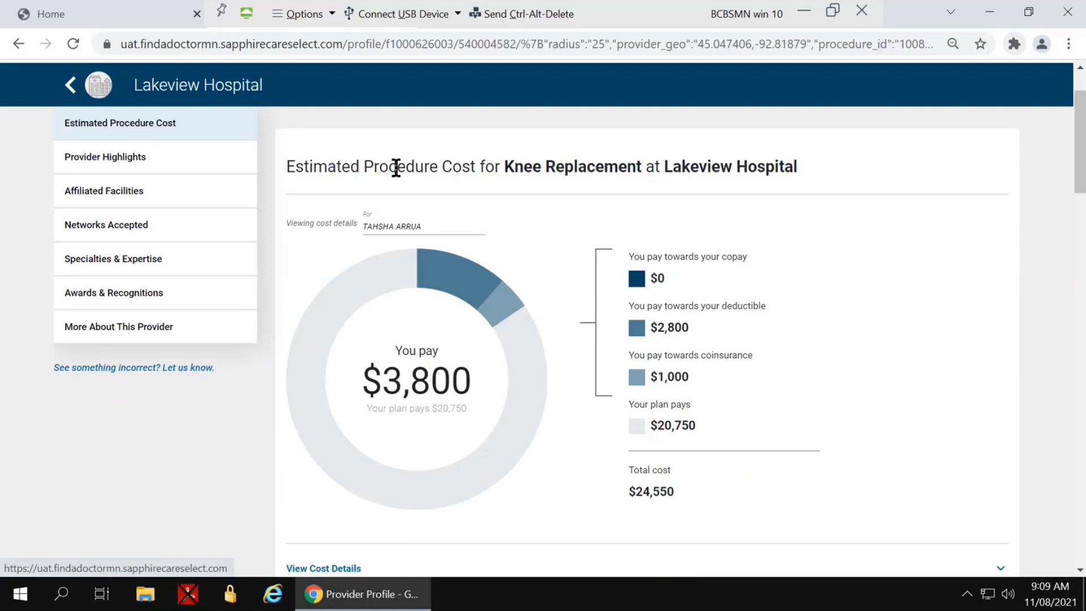
pyautogui.moveTo(366, 186)
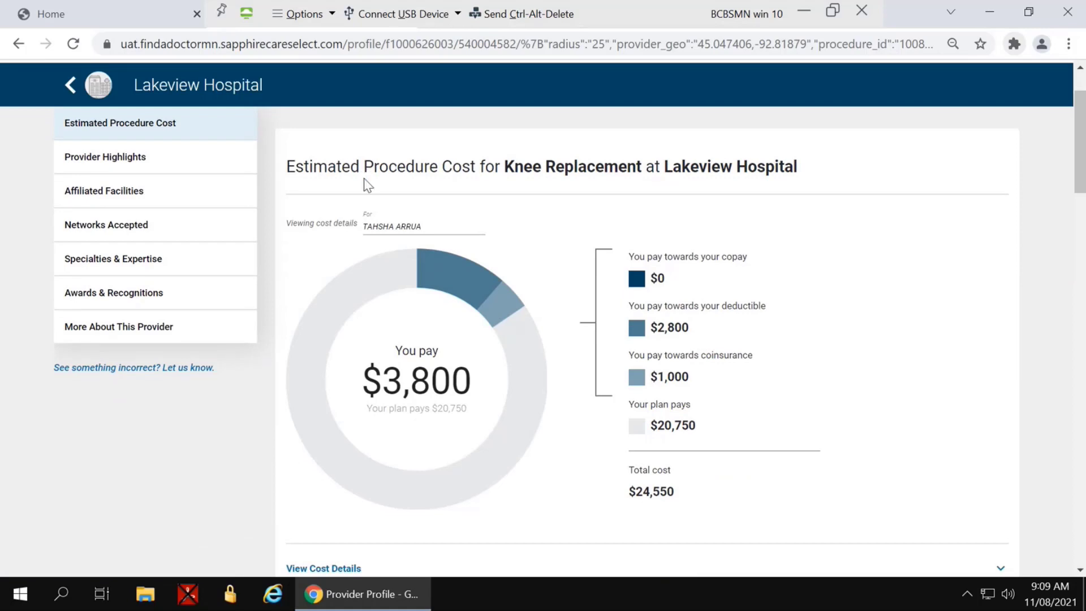
pyautogui.moveTo(385, 186)
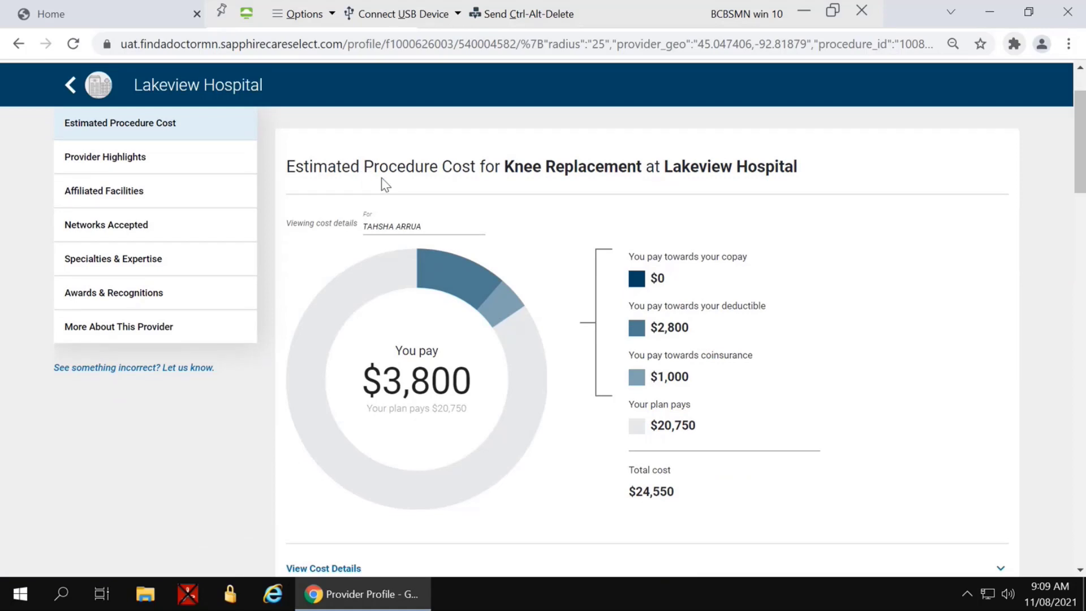
pyautogui.moveTo(662, 279)
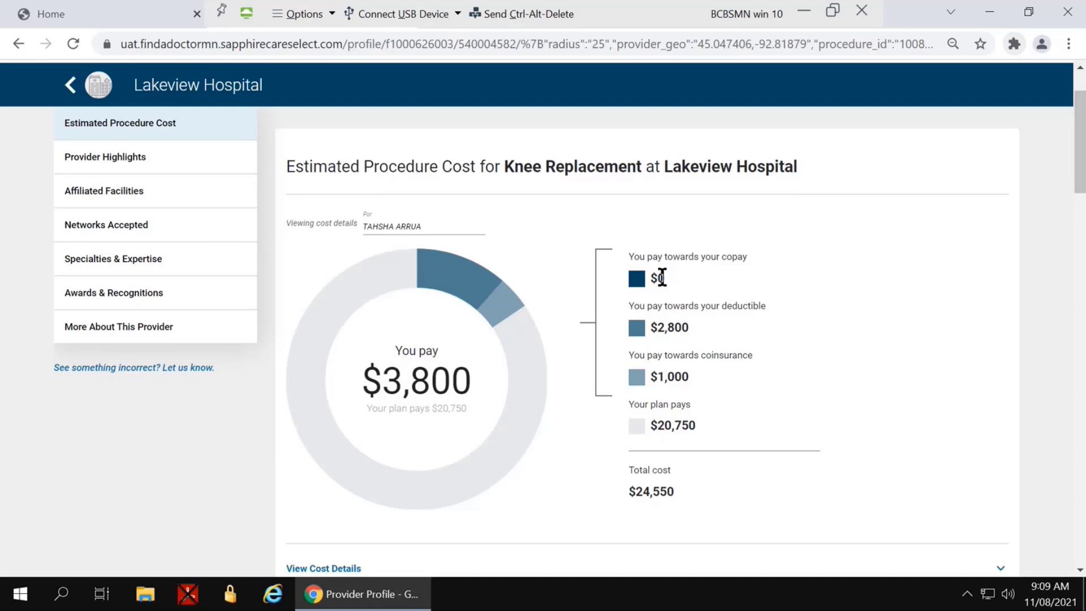
pyautogui.moveTo(671, 289)
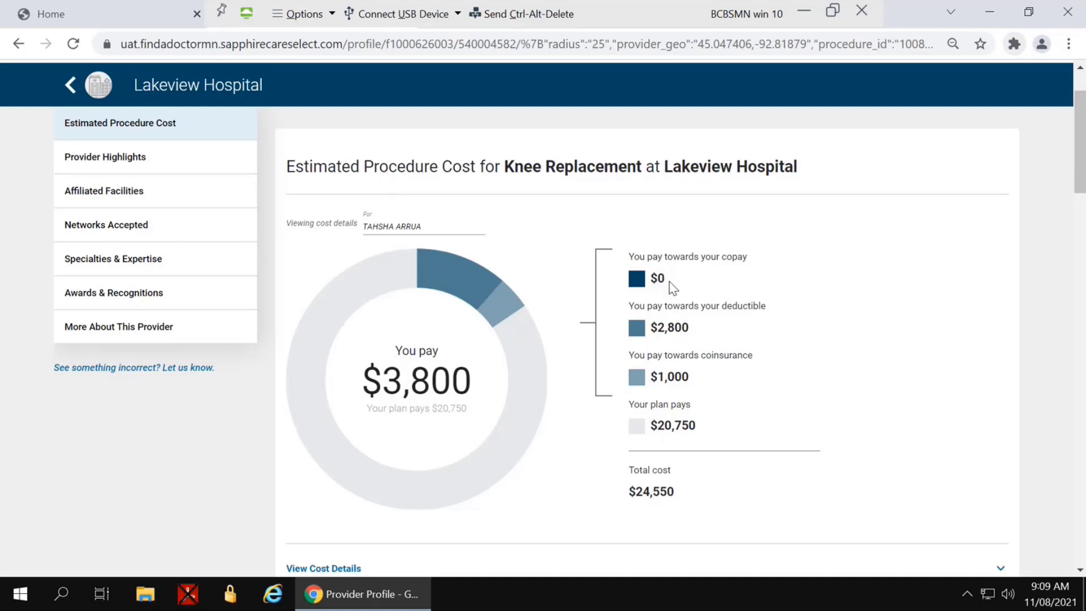
pyautogui.moveTo(739, 317)
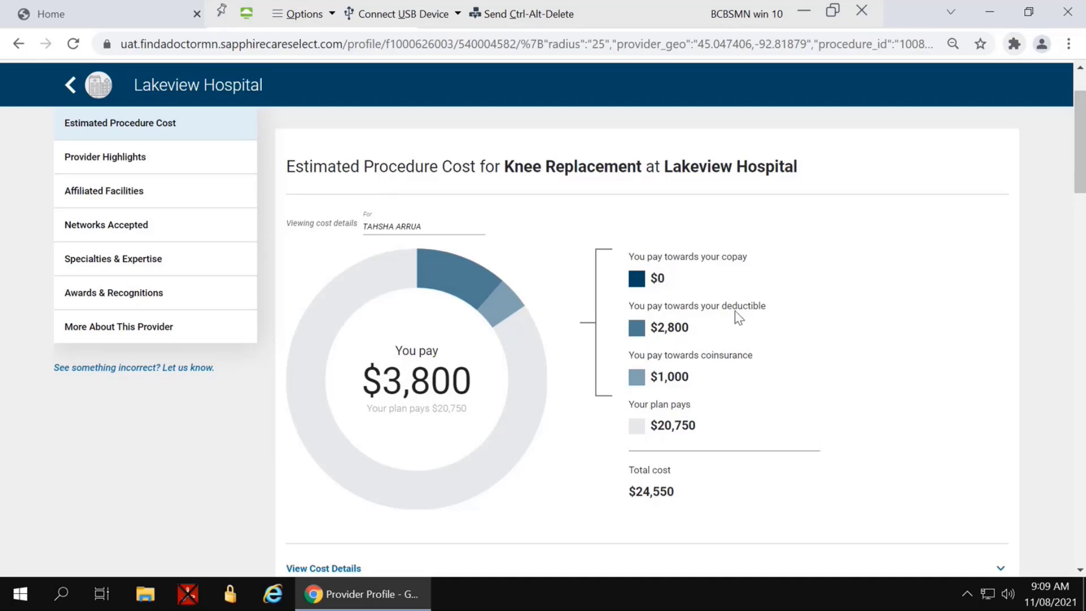
pyautogui.moveTo(699, 333)
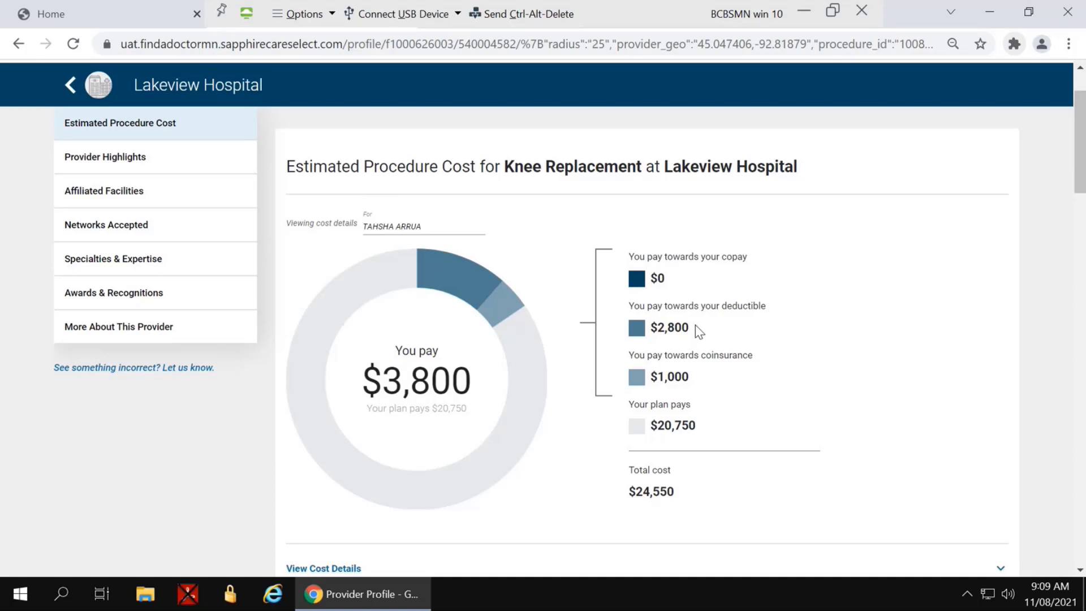
pyautogui.moveTo(701, 426)
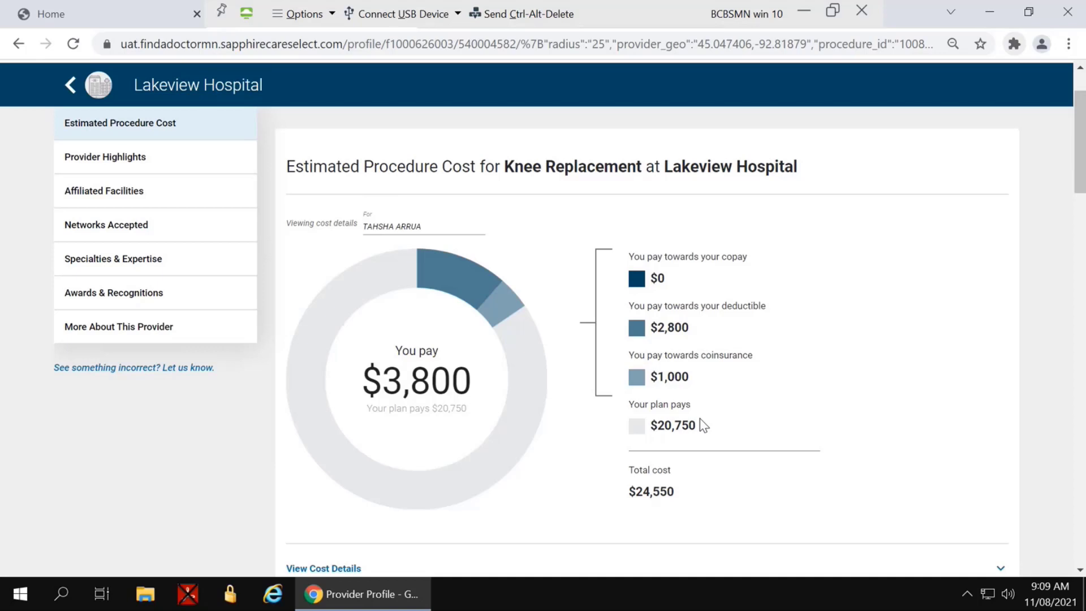
pyautogui.scroll(-3)
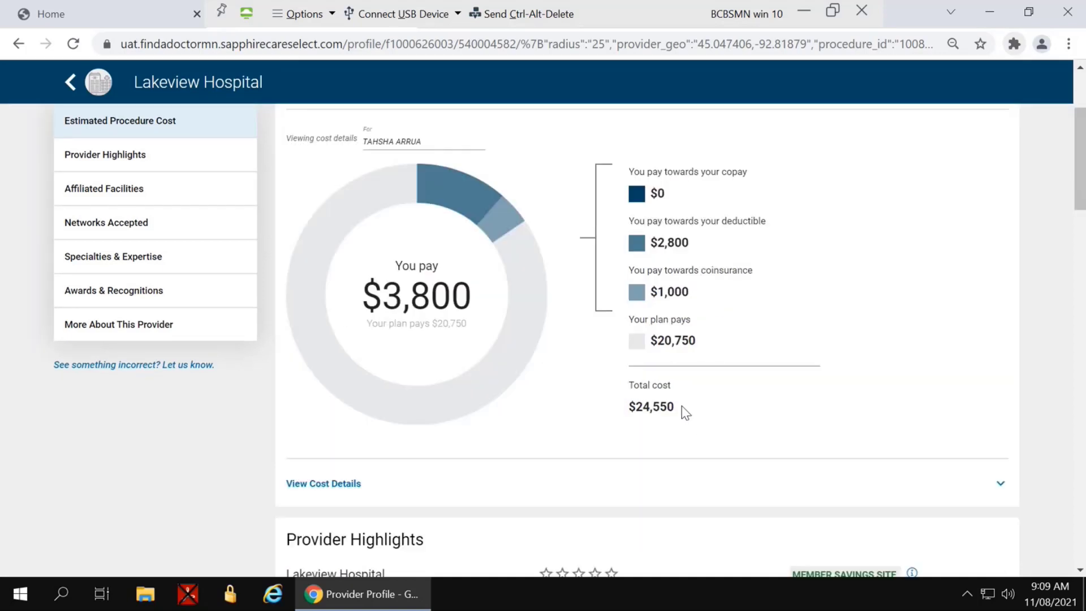
pyautogui.moveTo(687, 325)
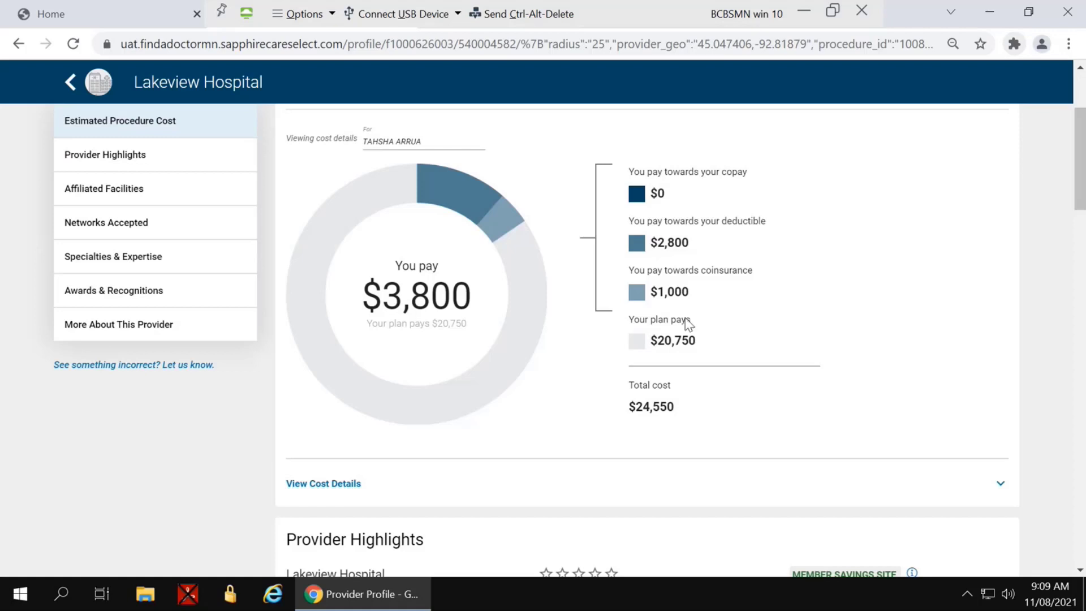
pyautogui.moveTo(379, 202)
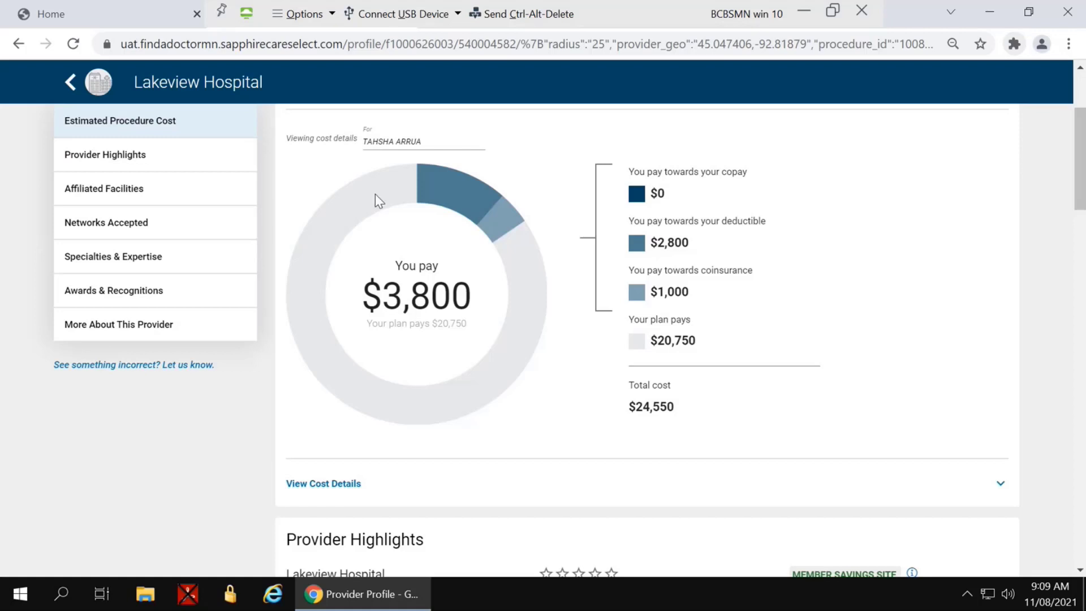
pyautogui.moveTo(344, 350)
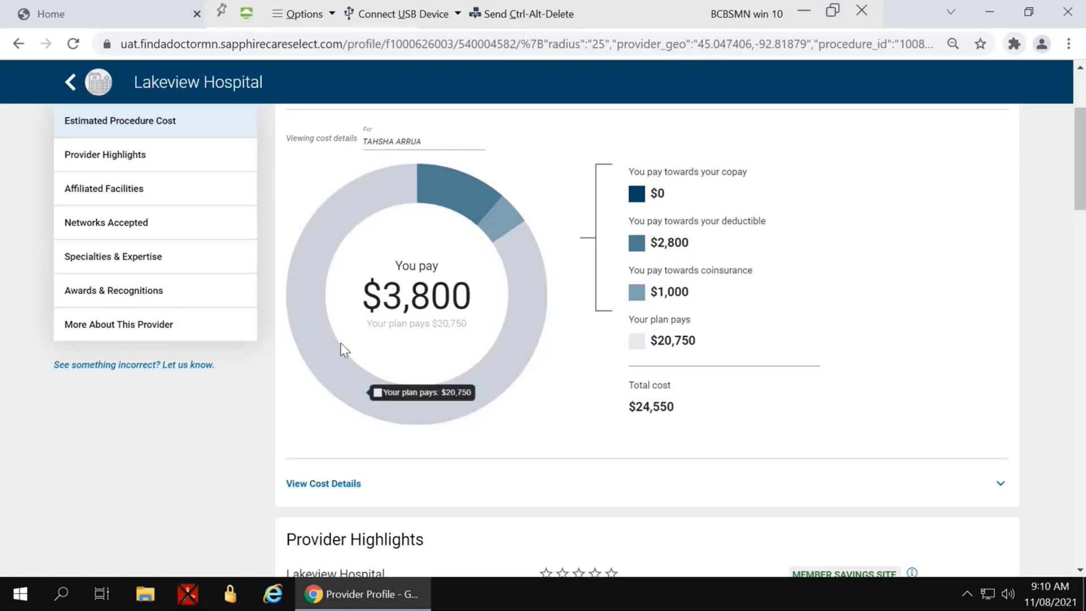
pyautogui.moveTo(504, 299)
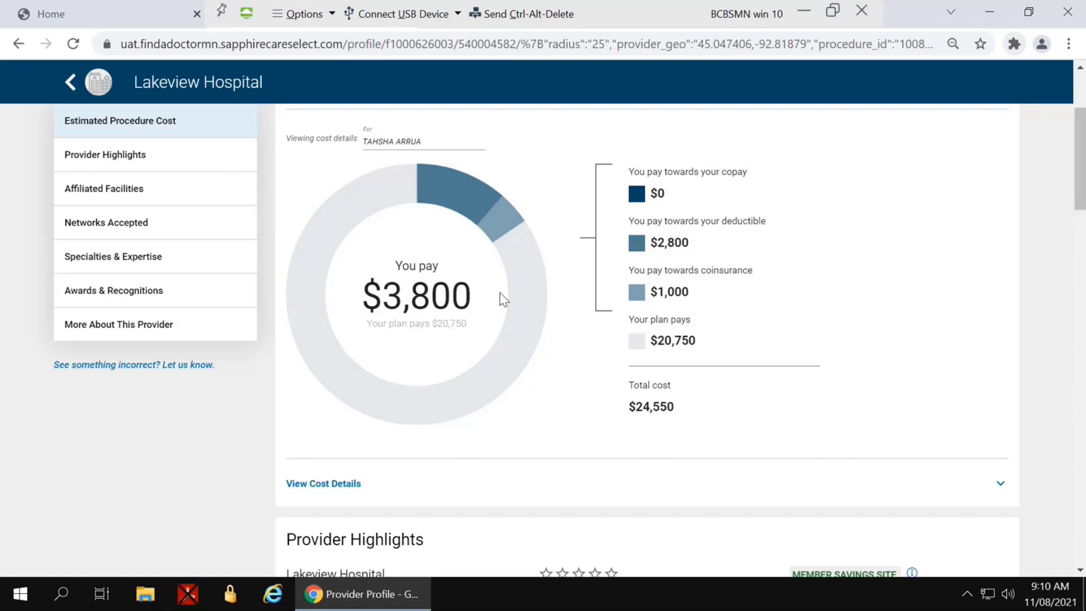
pyautogui.moveTo(361, 344)
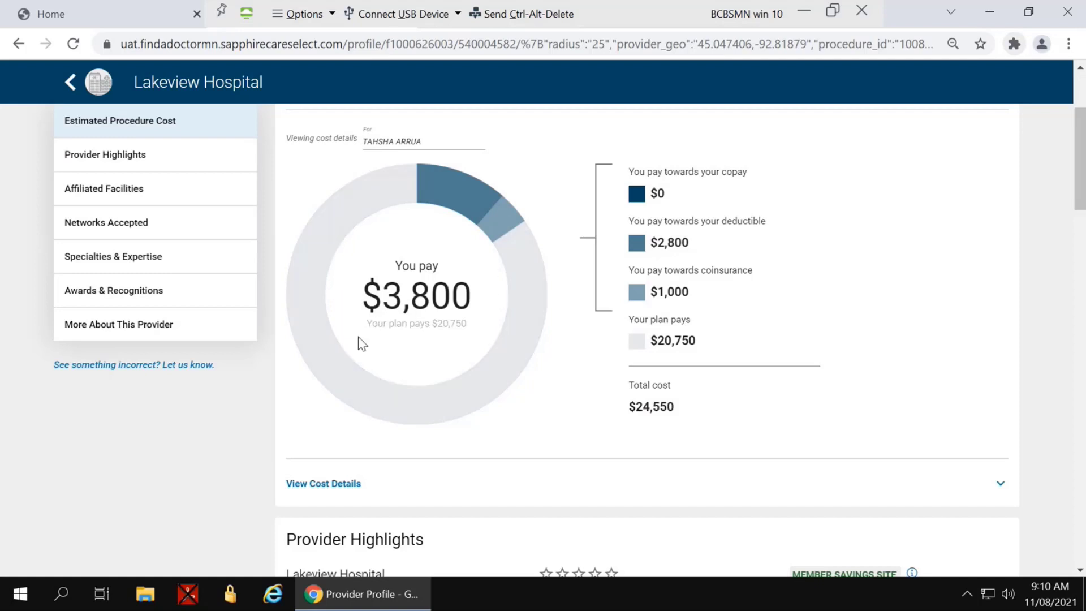
pyautogui.scroll(-3)
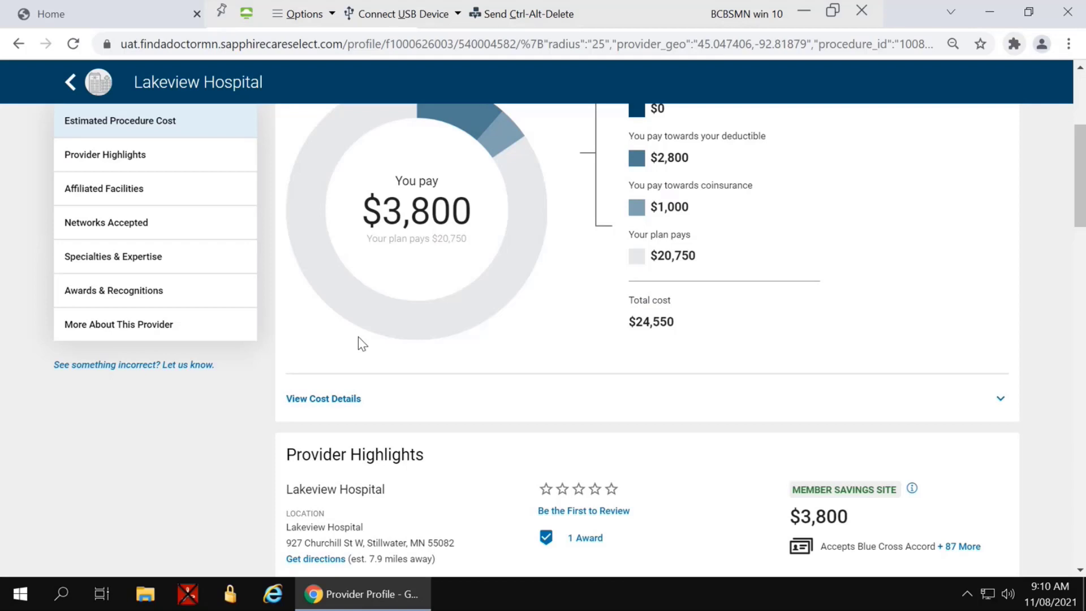
pyautogui.scroll(-3)
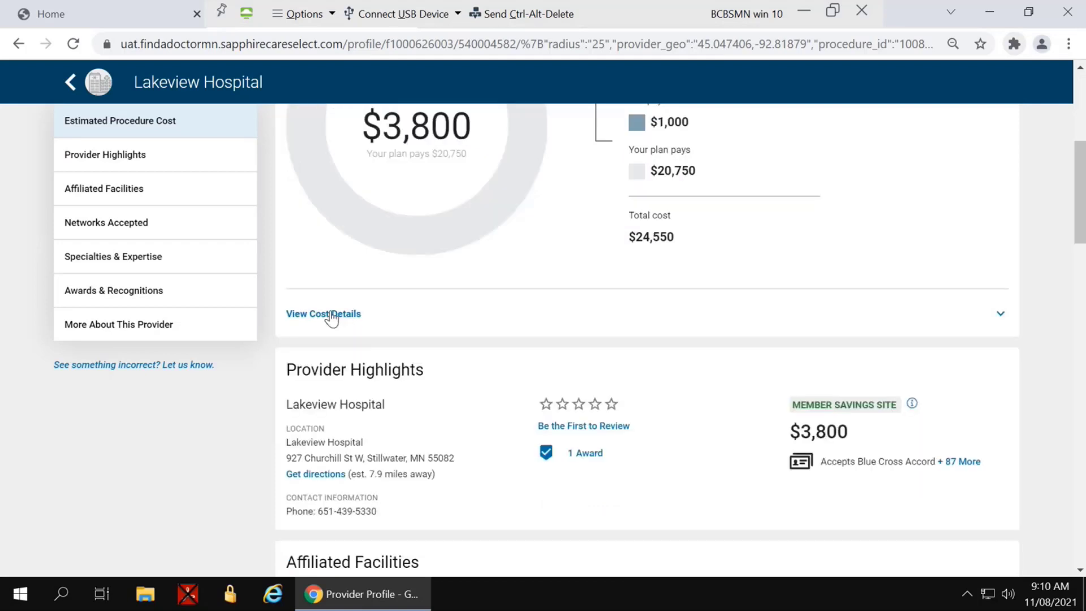
# Step: Expand View Cost Details to see the $2,800 deductible and $3,800 out-of-pocket maximum
pyautogui.click(323, 313)
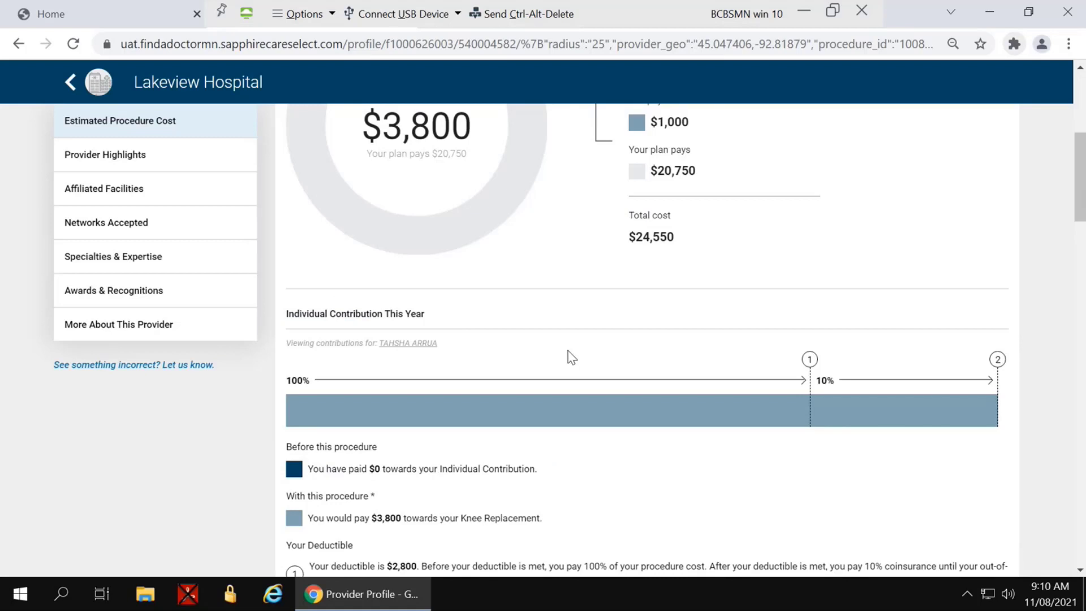
pyautogui.scroll(-3)
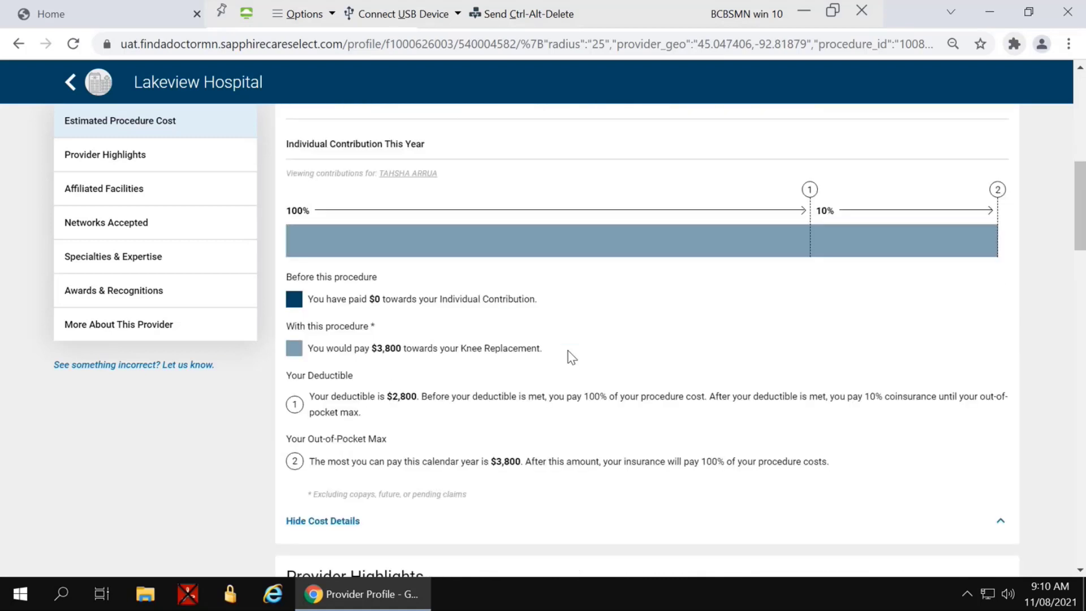
pyautogui.moveTo(319, 320)
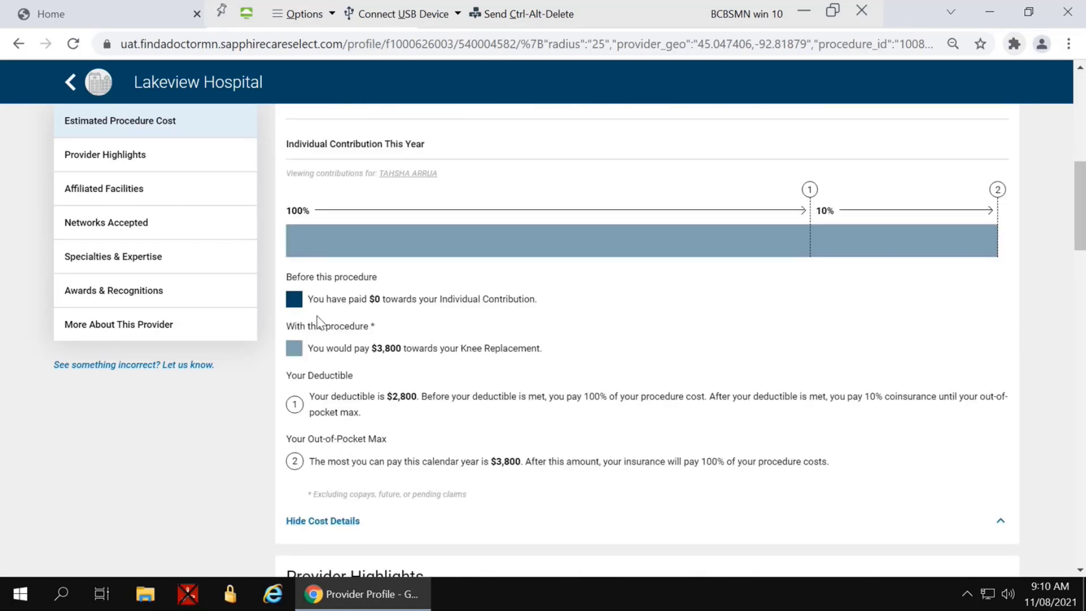
pyautogui.moveTo(528, 419)
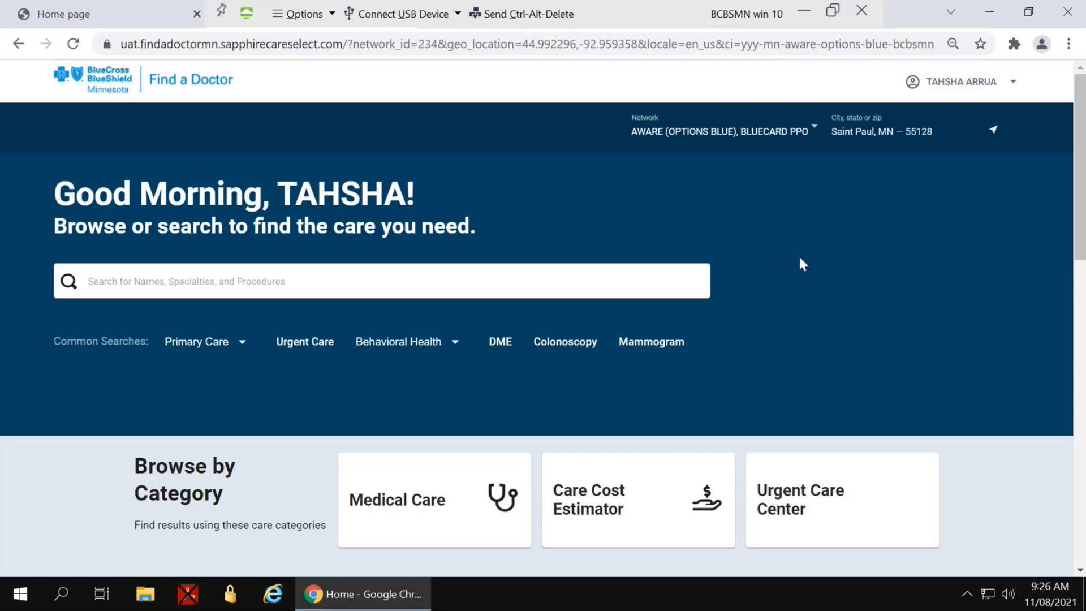
pyautogui.moveTo(613, 306)
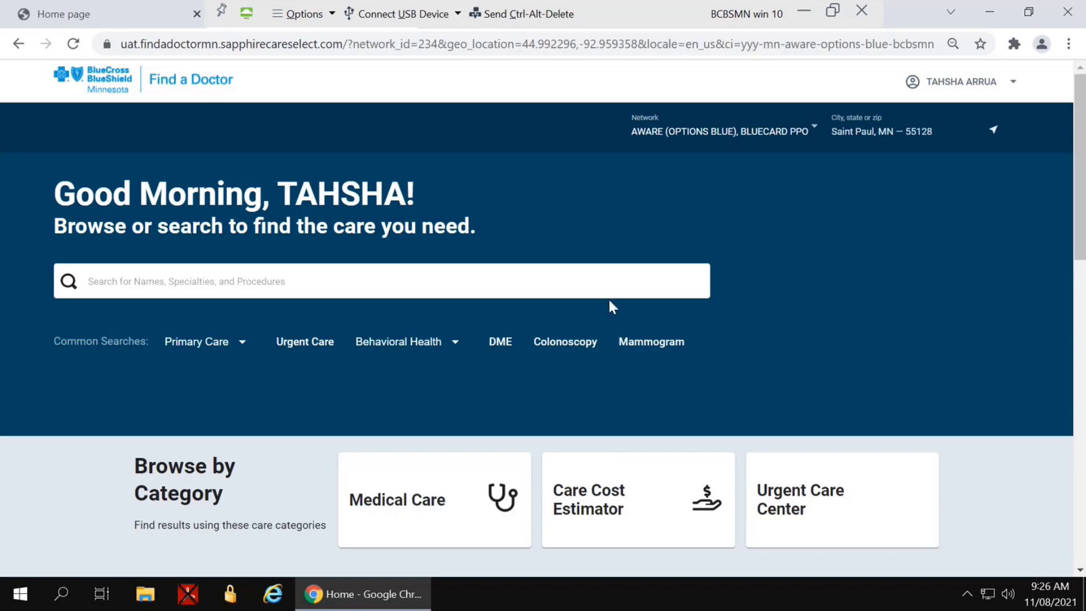
pyautogui.moveTo(584, 502)
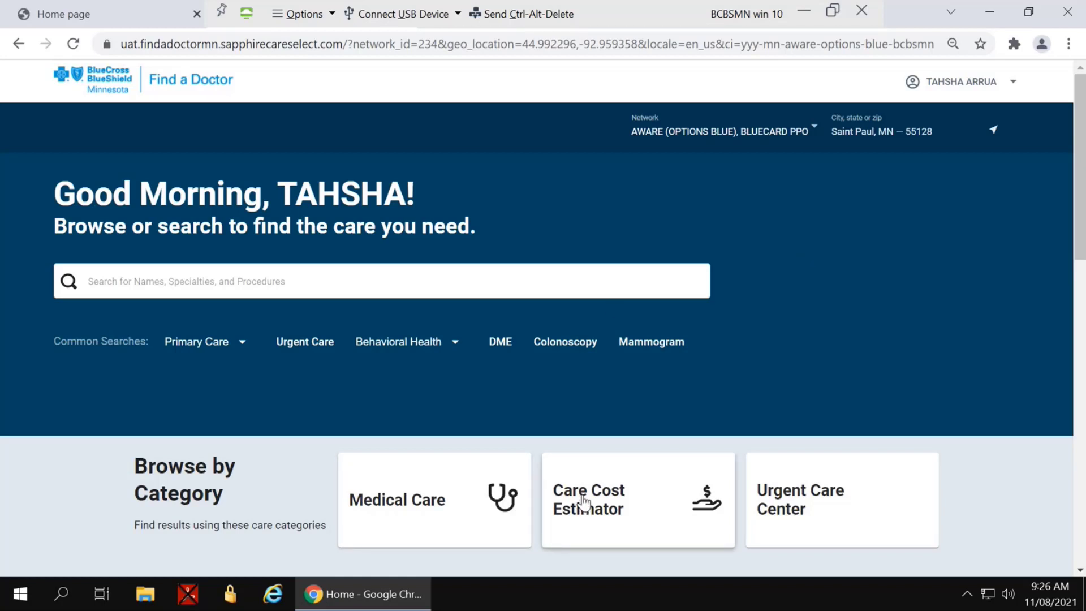
# Step: Return to All Procedures (A-Z) and filter it to 'mri', locating MRI Abdomen w/o contrast
pyautogui.click(588, 499)
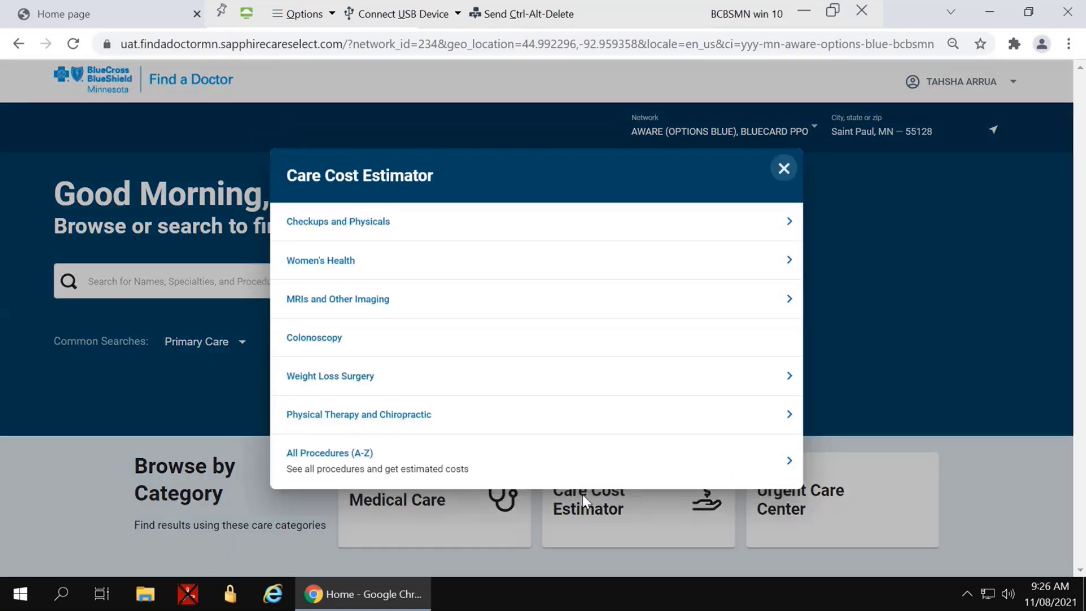
pyautogui.moveTo(377, 451)
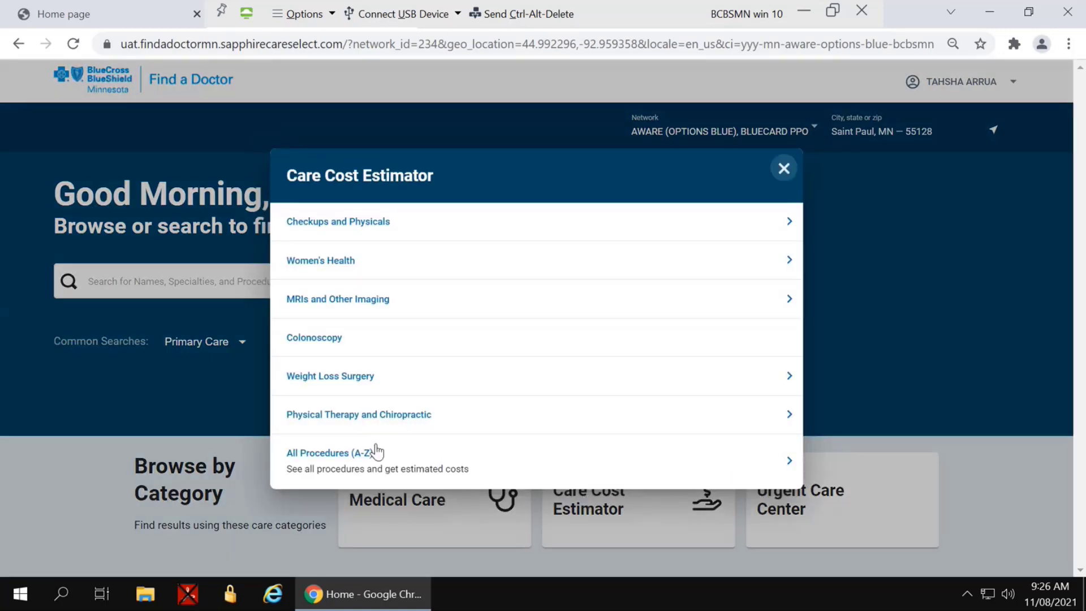
pyautogui.moveTo(336, 458)
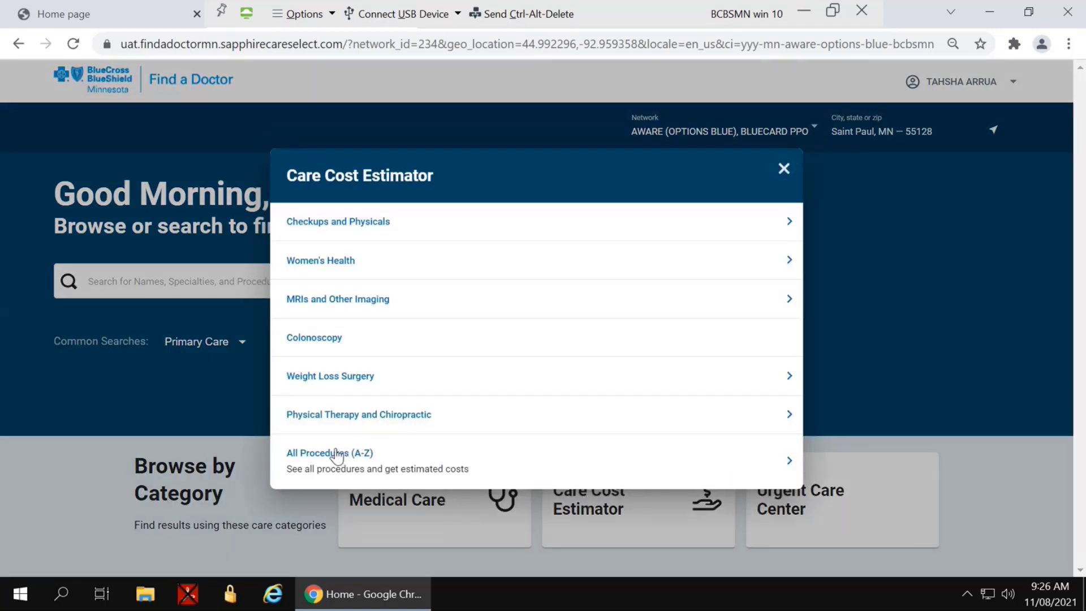
pyautogui.click(330, 453)
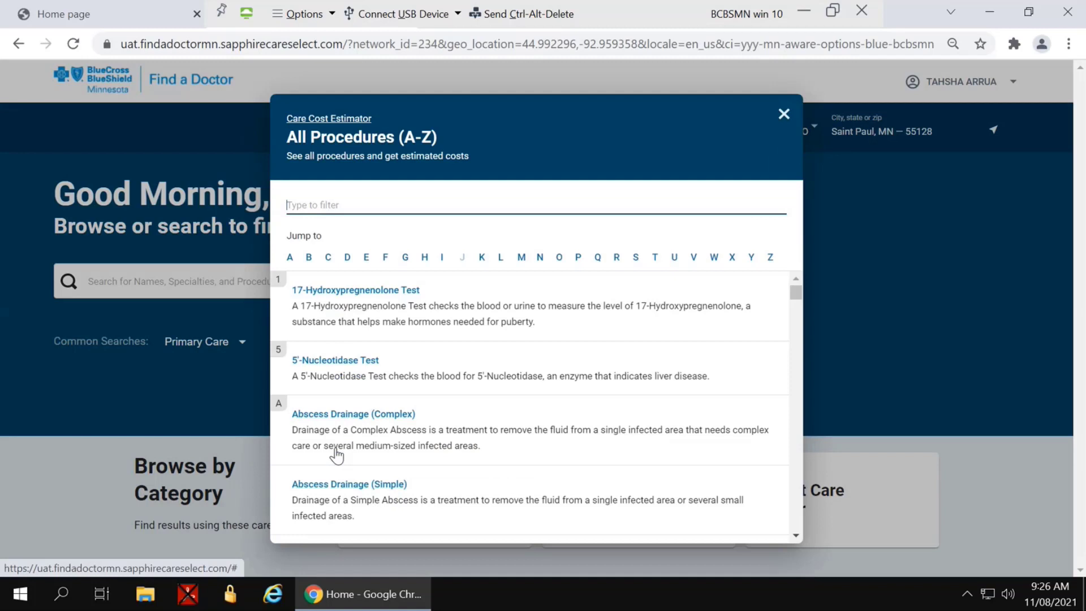
pyautogui.write('mri')
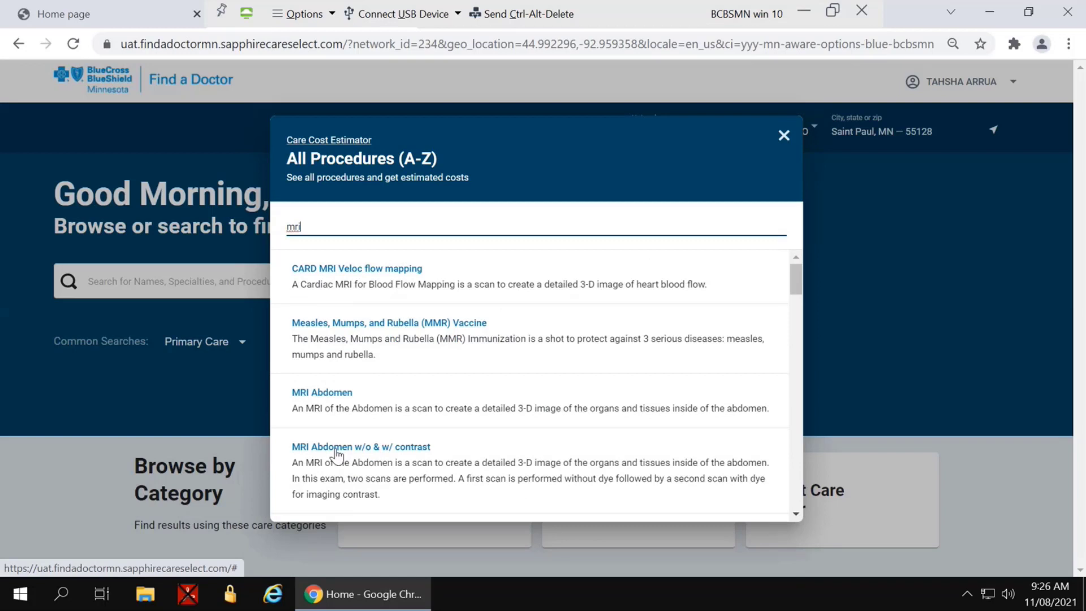
pyautogui.scroll(-3)
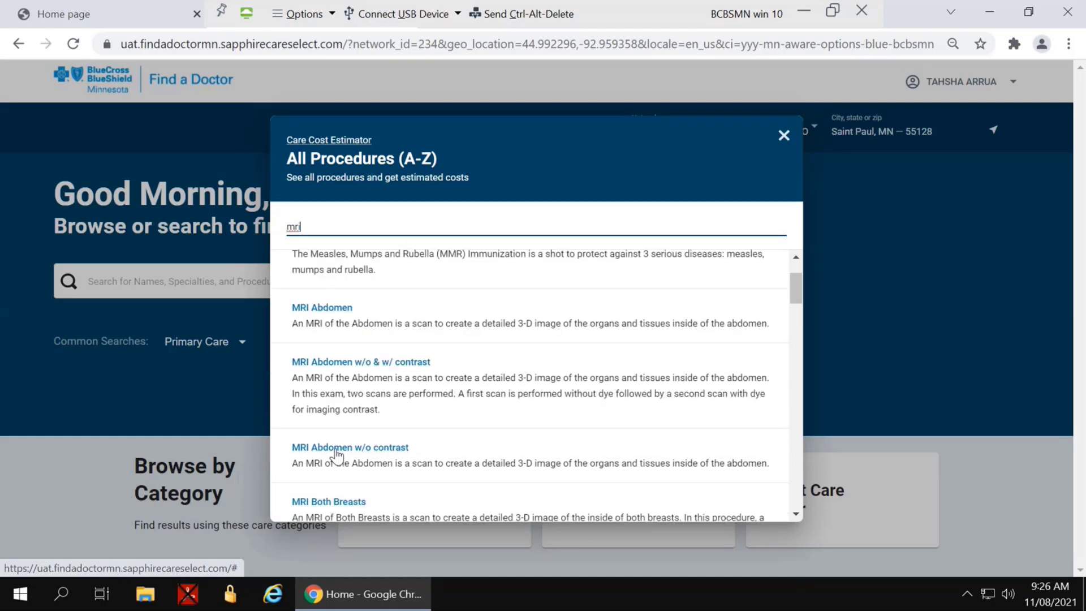
pyautogui.scroll(-3)
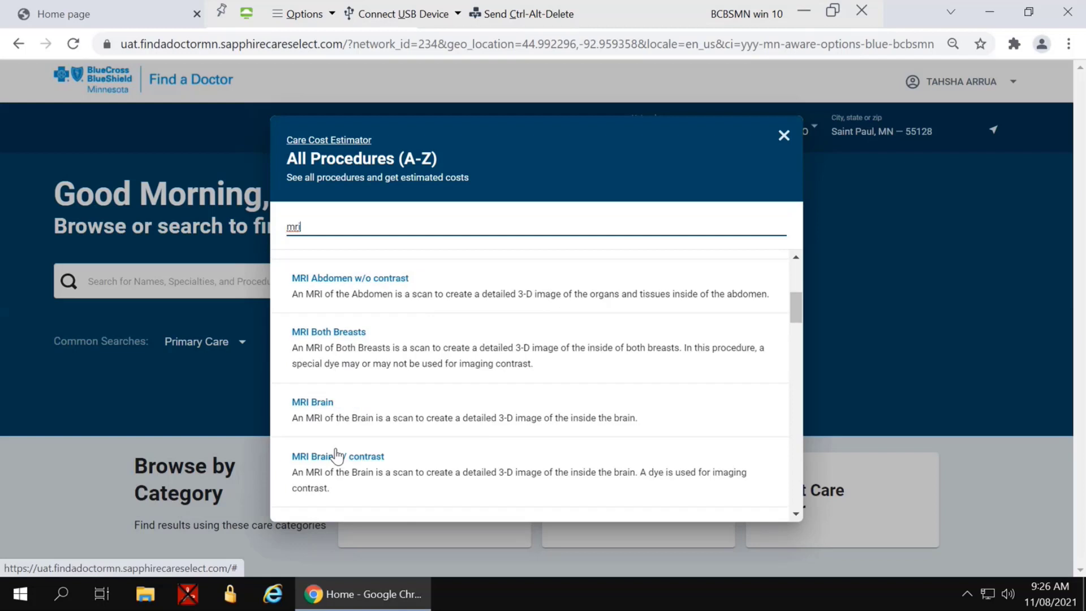
pyautogui.scroll(3)
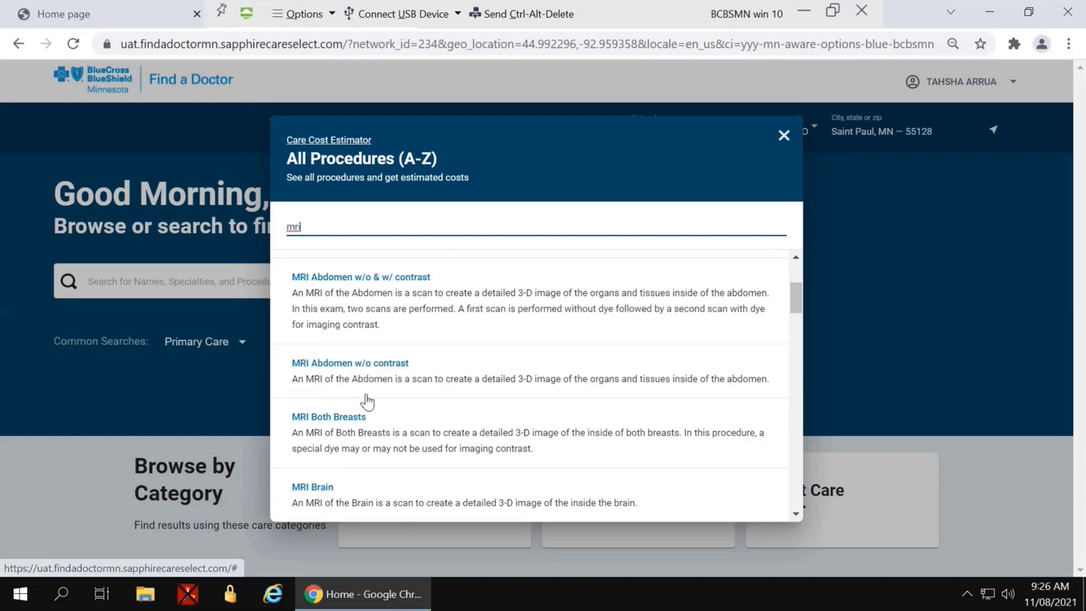
pyautogui.moveTo(361, 375)
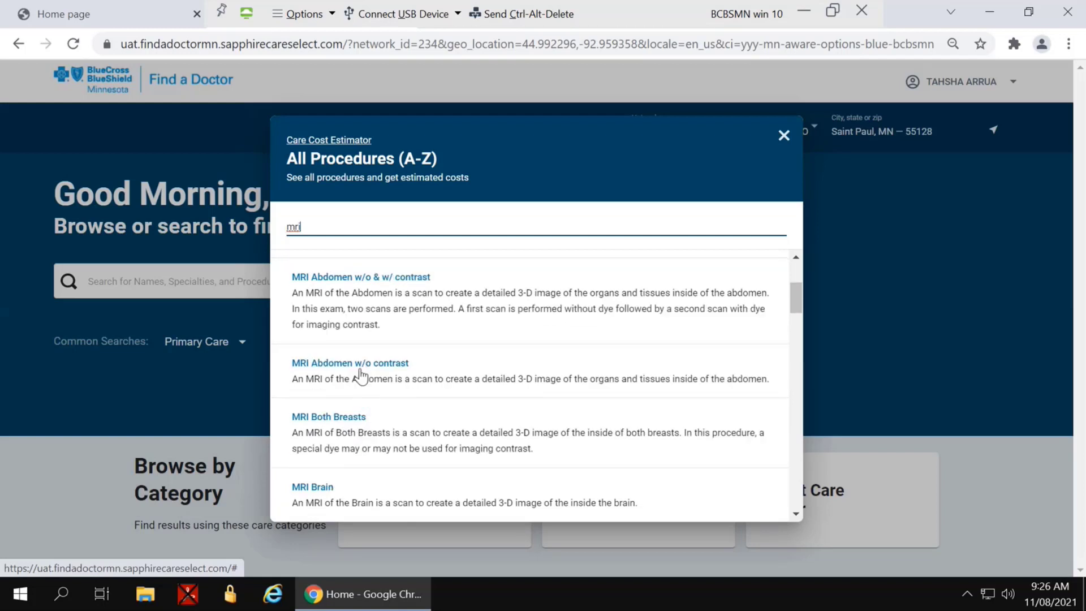
# Step: Load the MRI Abdomen w/o contrast results with estimates of $587 to $1,172
pyautogui.click(349, 362)
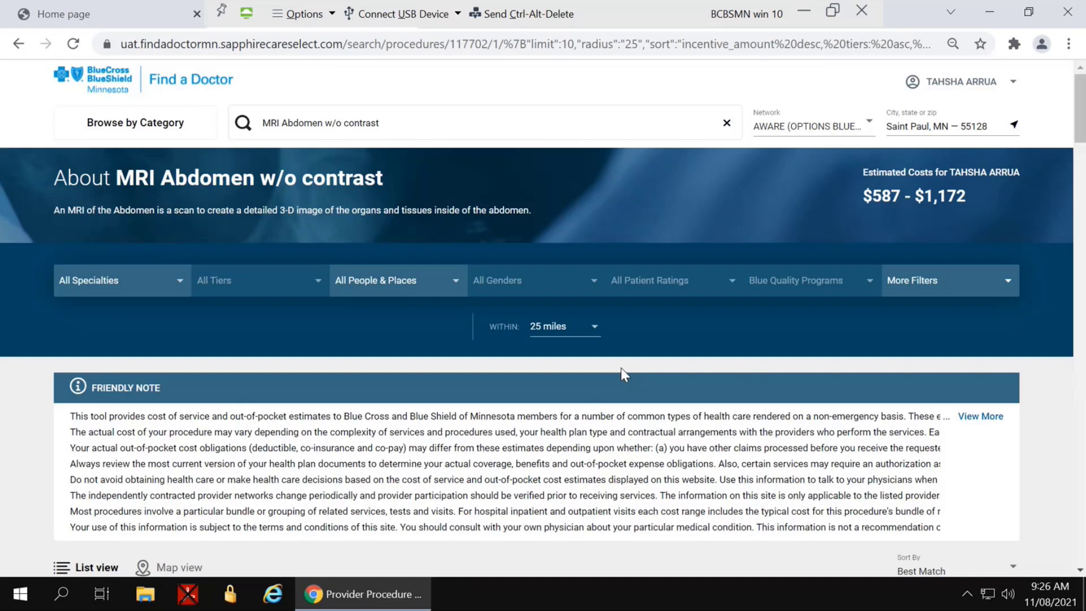
pyautogui.moveTo(862, 199)
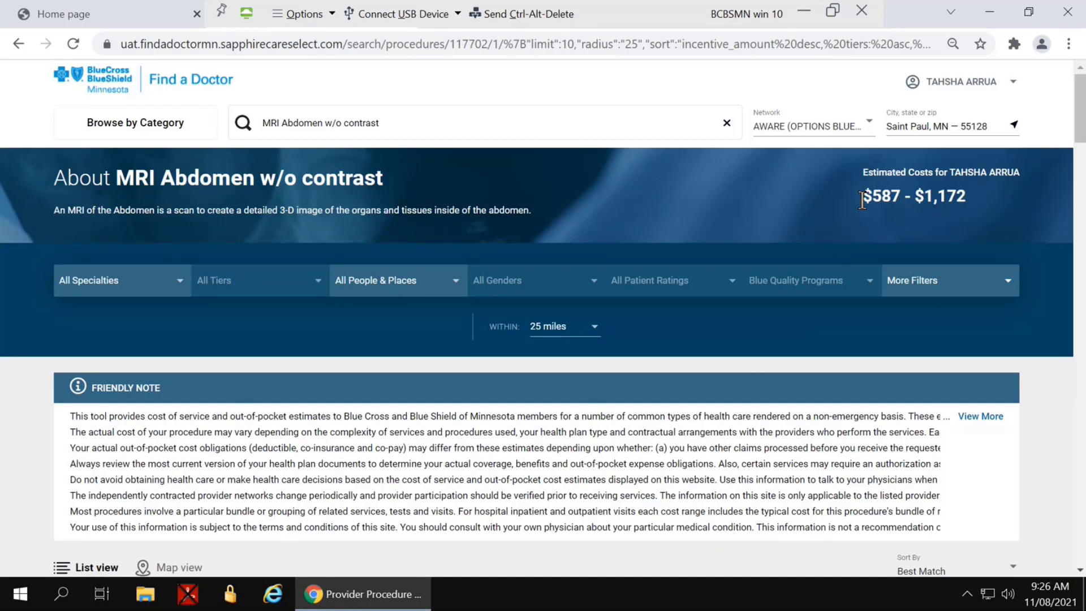
pyautogui.moveTo(894, 196)
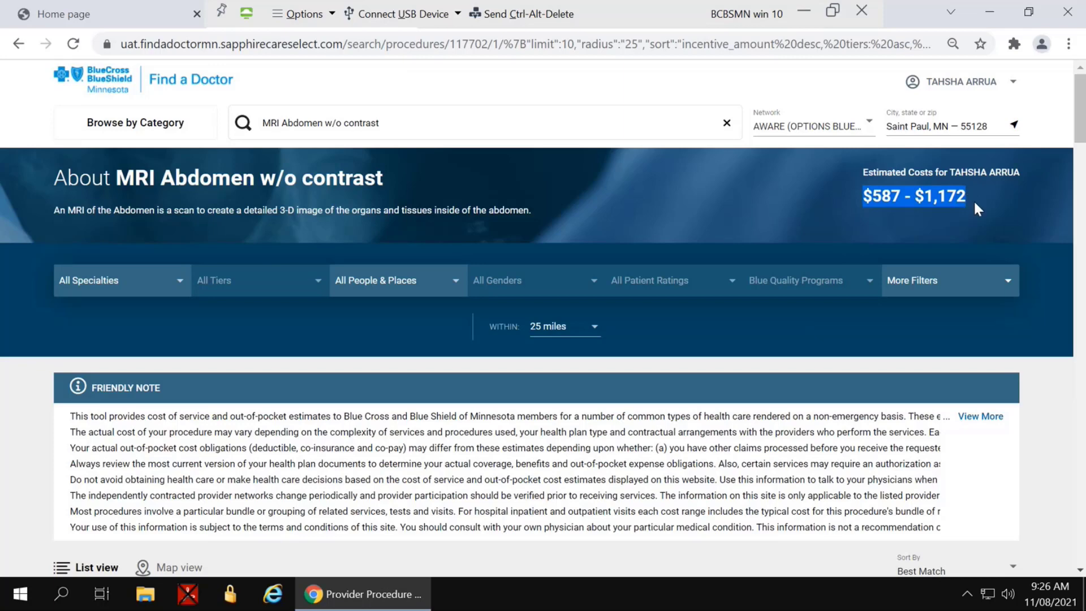
pyautogui.scroll(-3)
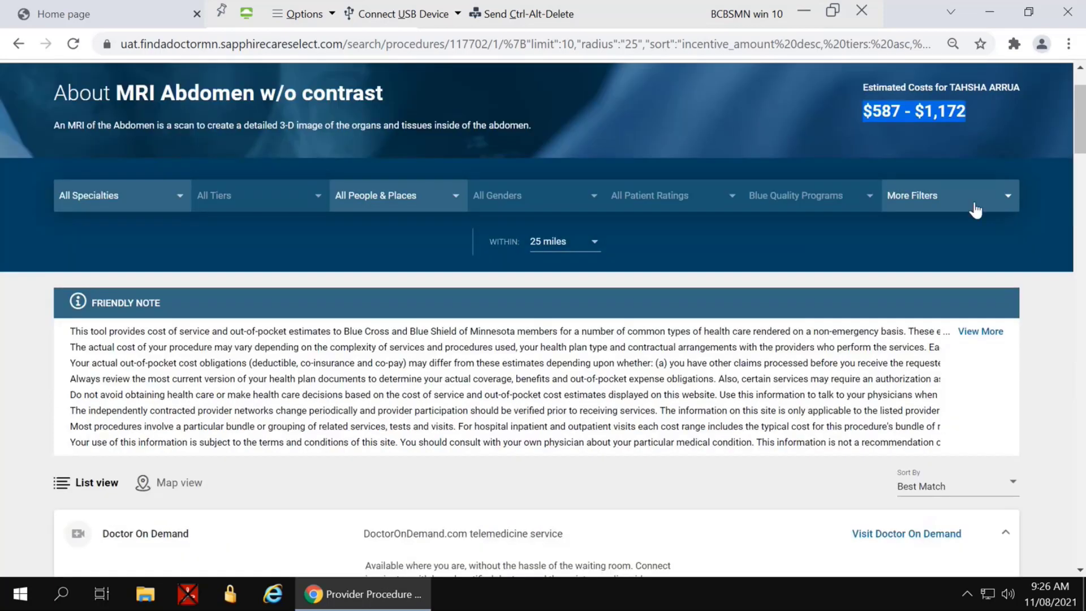
pyautogui.scroll(-3)
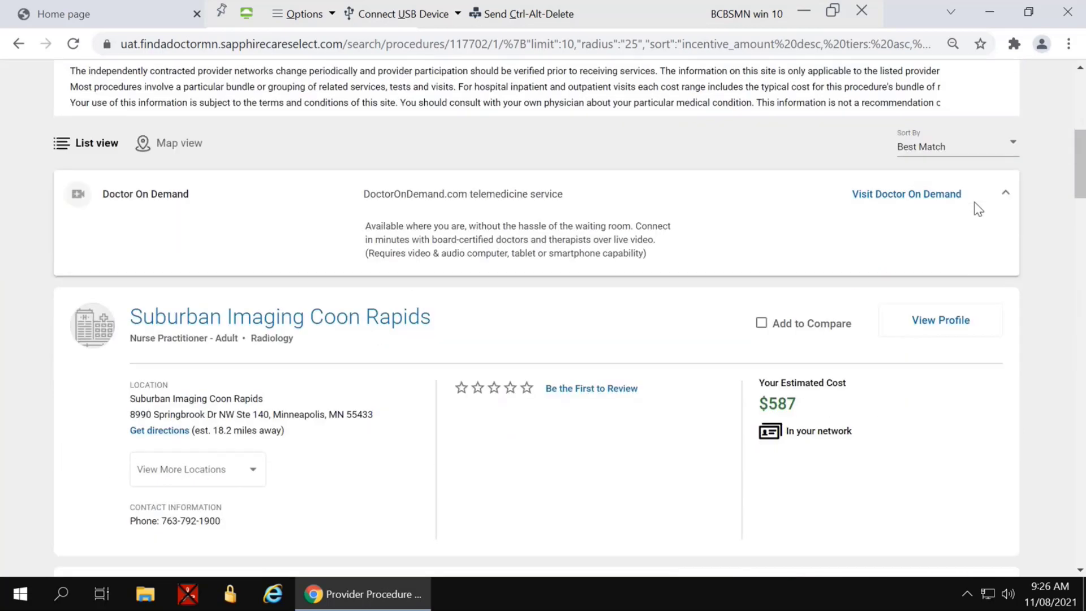
pyautogui.scroll(-3)
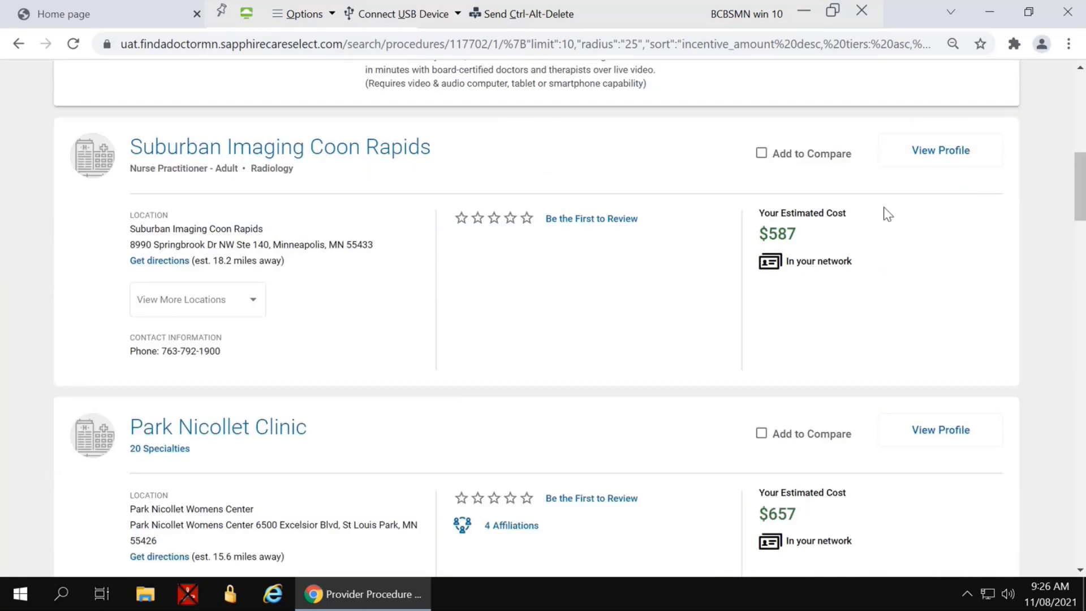
pyautogui.moveTo(800, 241)
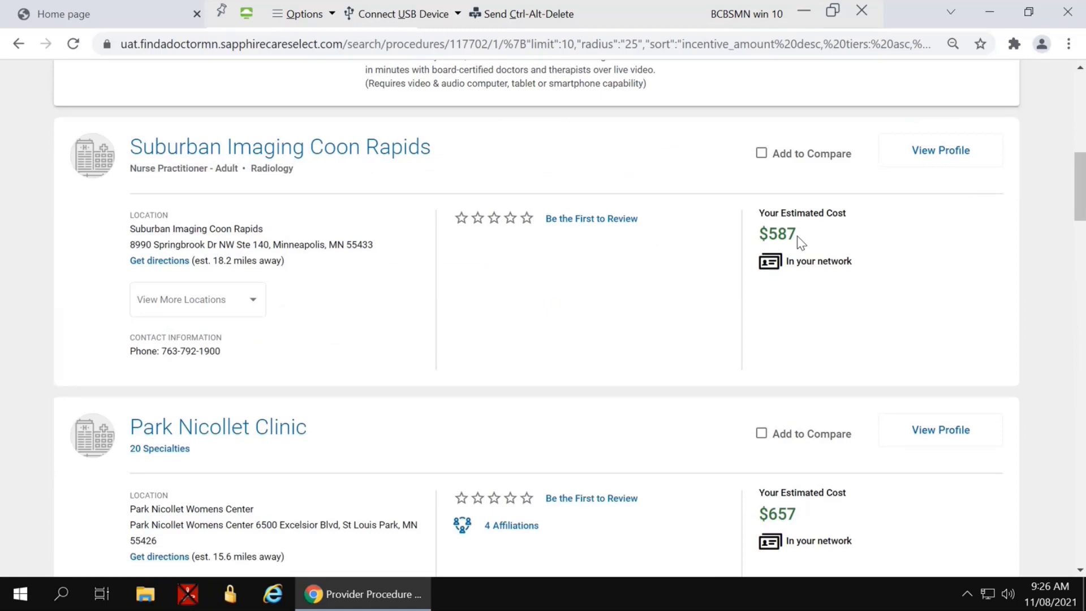
pyautogui.moveTo(797, 244)
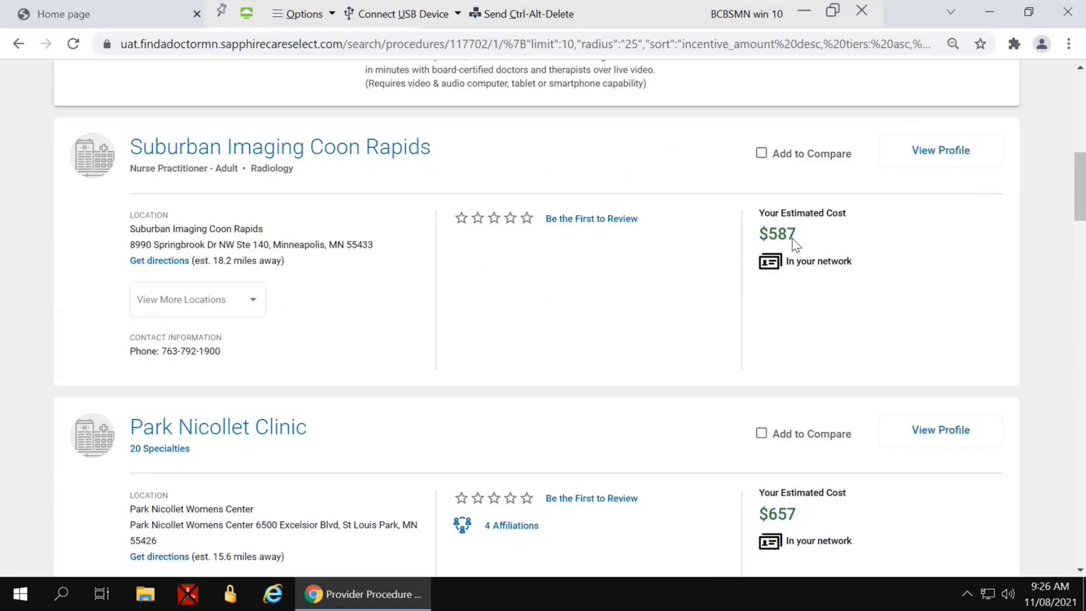
pyautogui.scroll(-3)
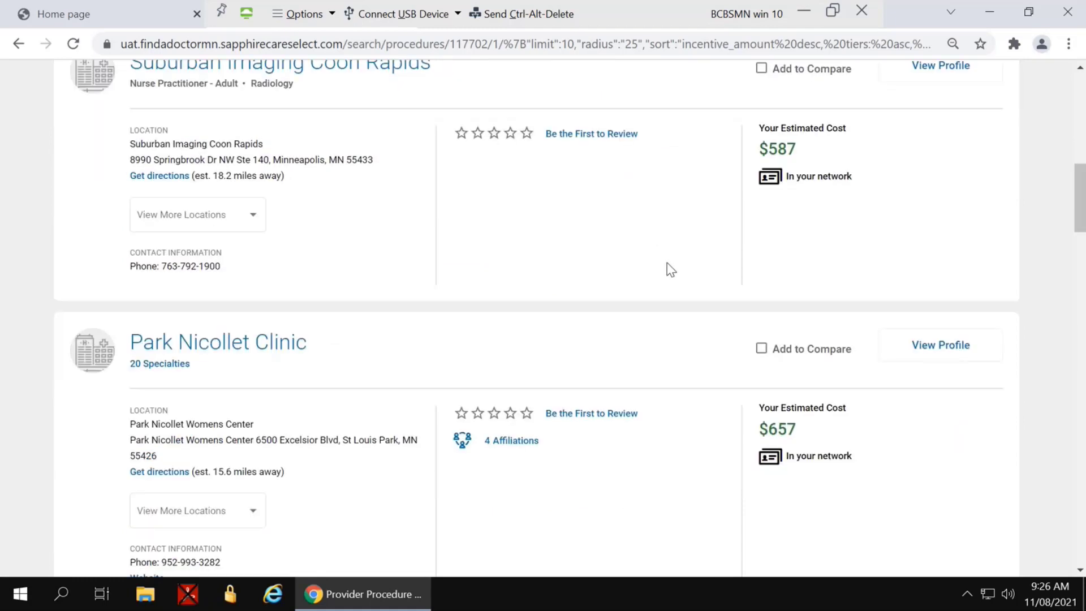
pyautogui.scroll(-3)
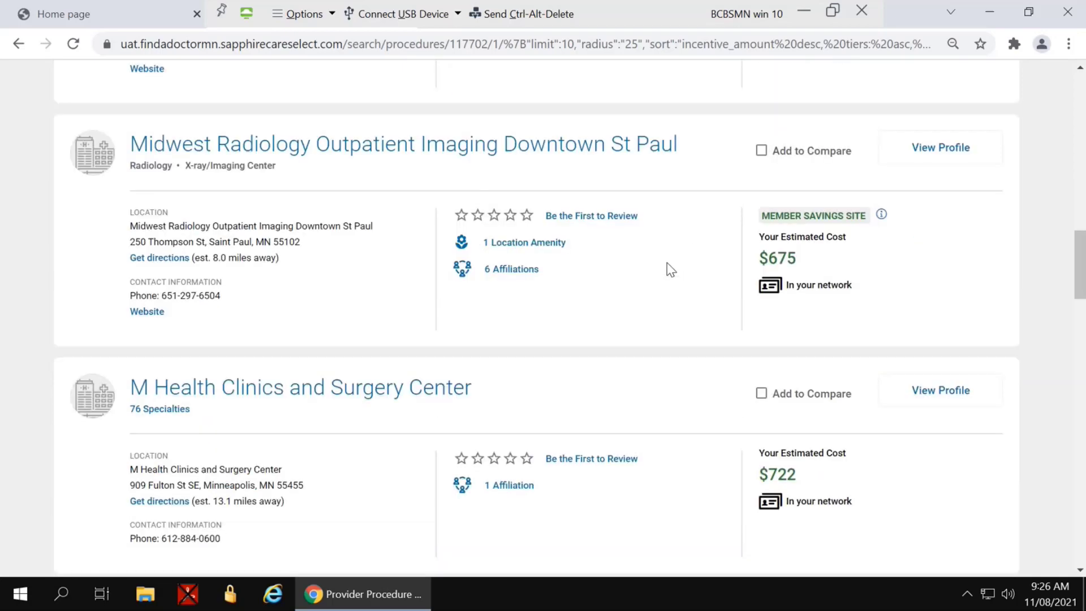
pyautogui.scroll(-3)
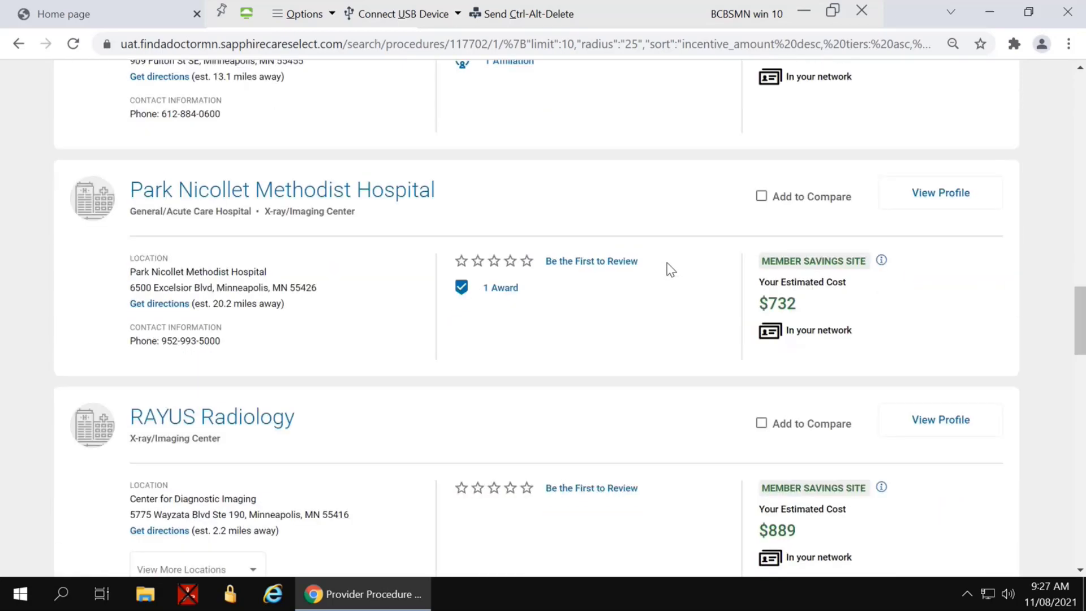
pyautogui.scroll(-3)
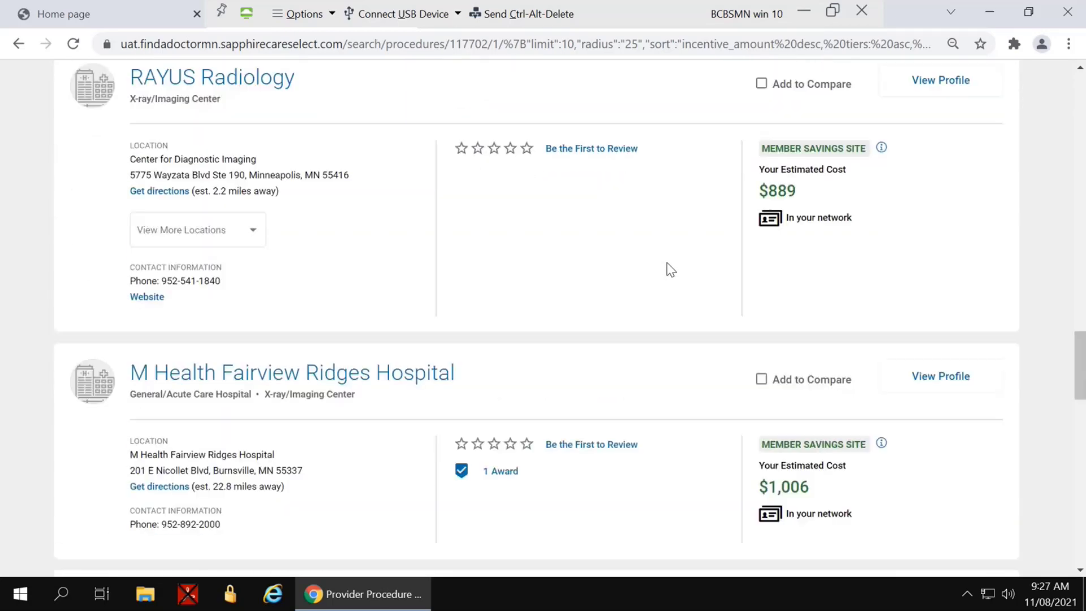
pyautogui.scroll(-3)
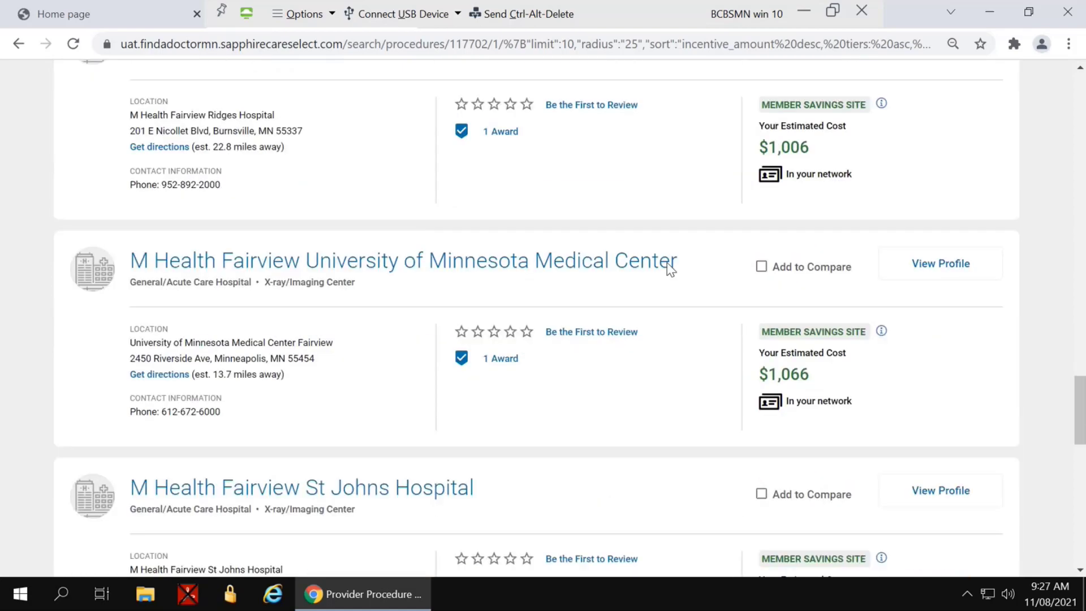
pyautogui.scroll(-3)
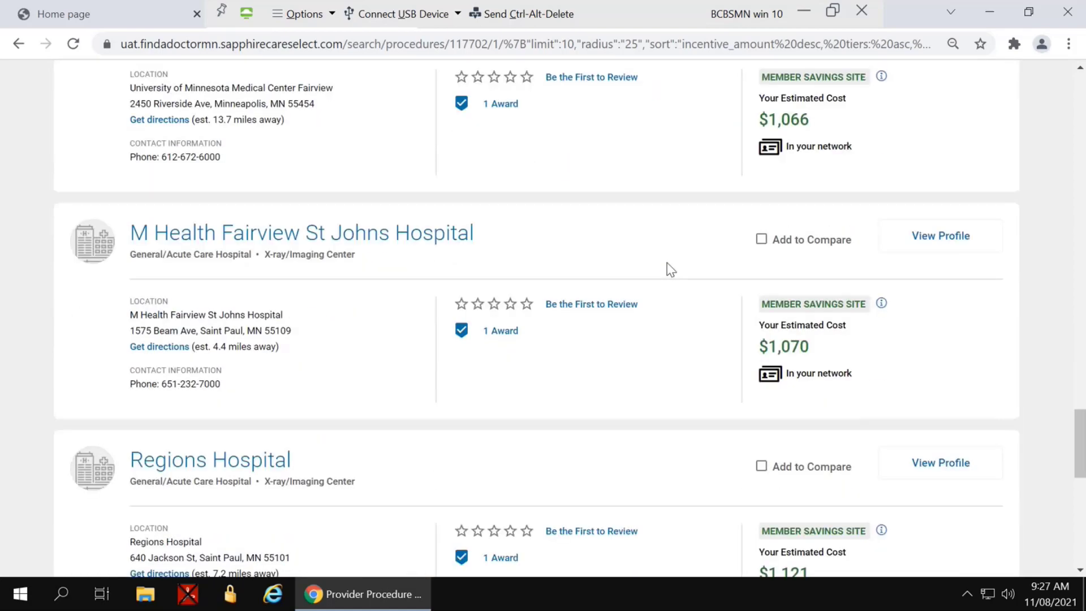
pyautogui.scroll(-3)
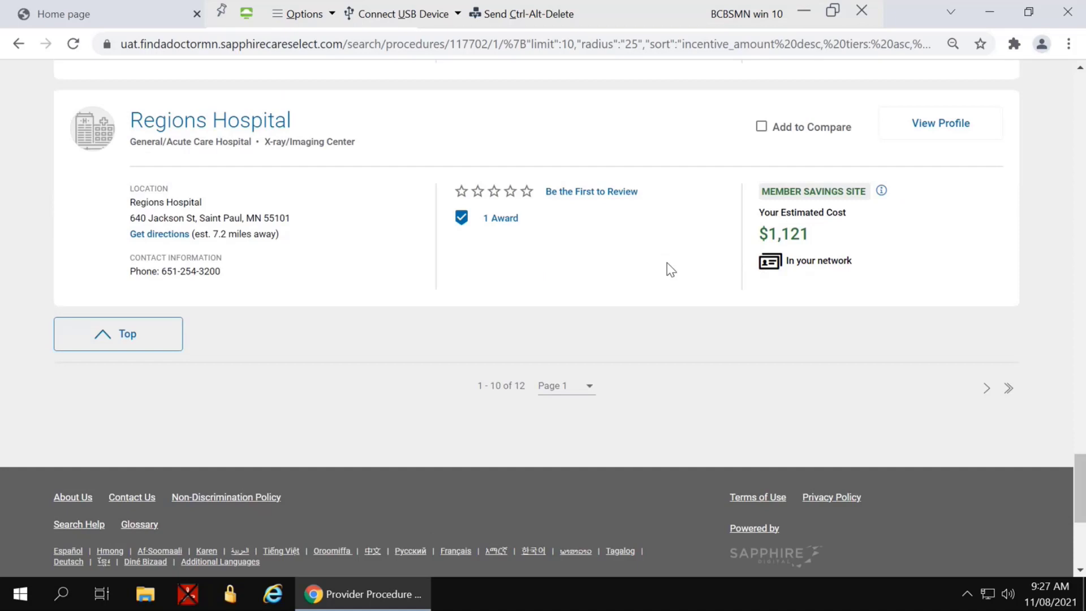
pyautogui.moveTo(849, 248)
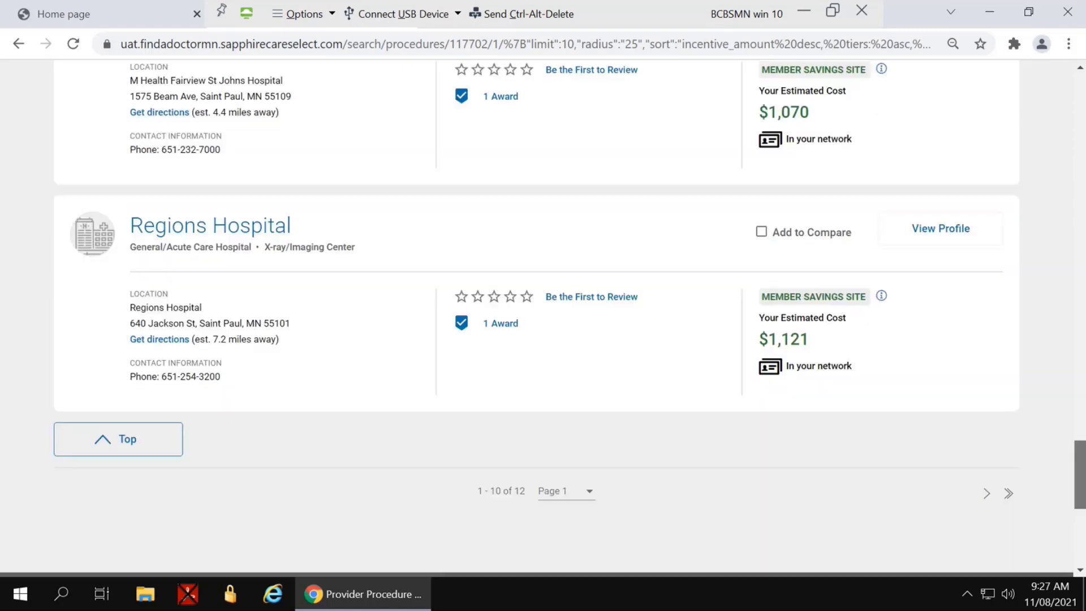
pyautogui.scroll(3)
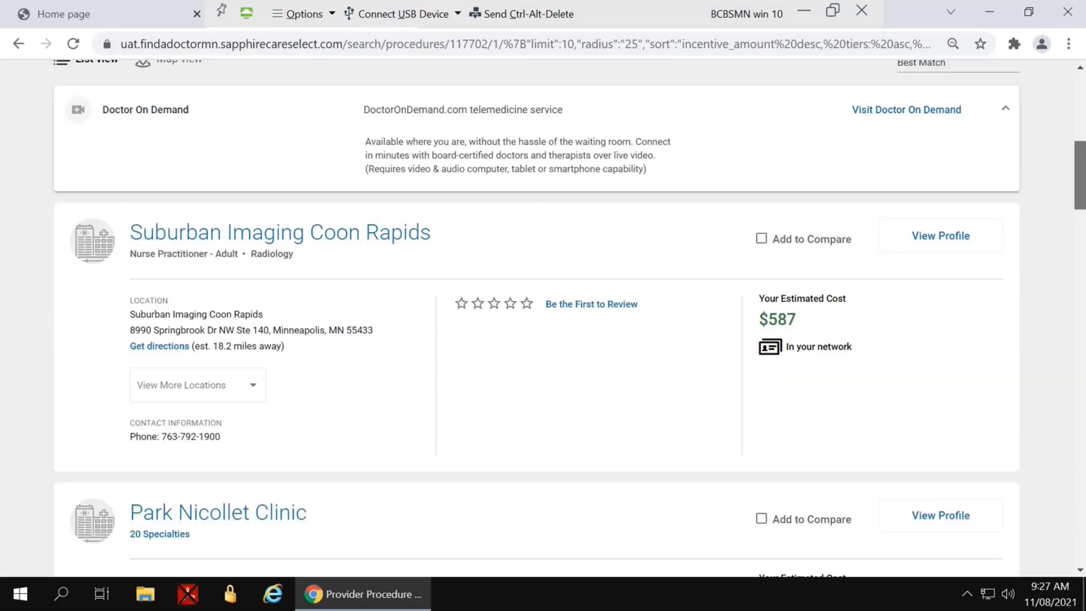
pyautogui.scroll(3)
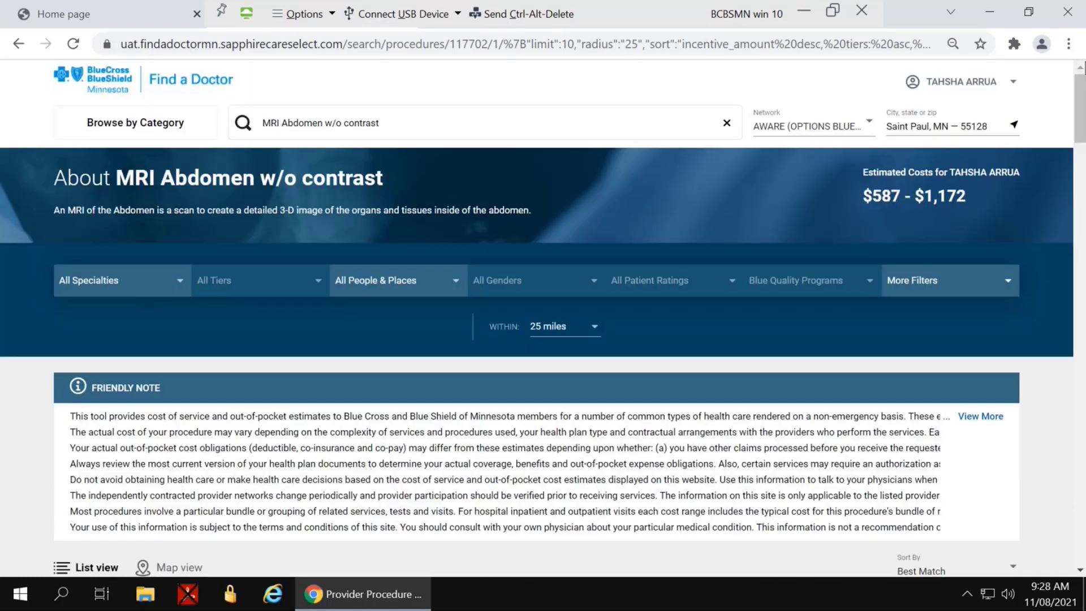